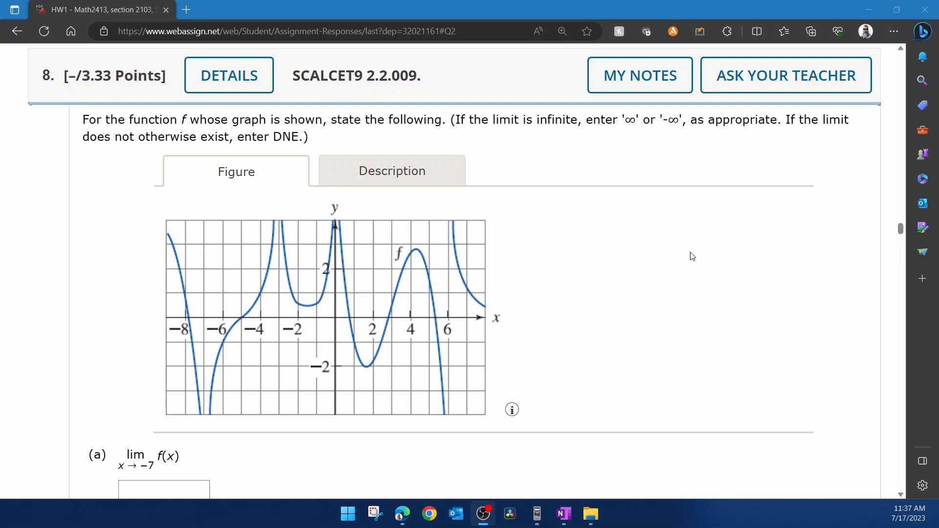
pyautogui.moveTo(191, 304)
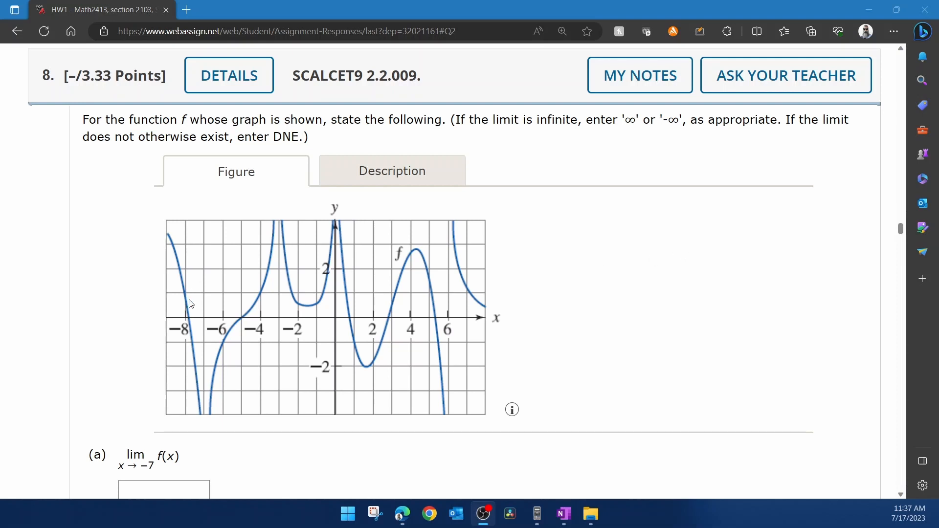
pyautogui.moveTo(271, 143)
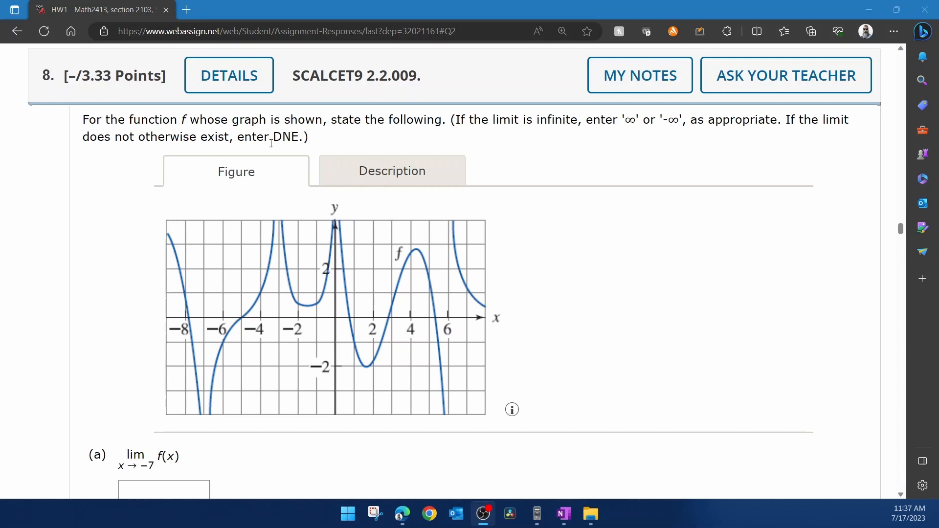
pyautogui.moveTo(408, 140)
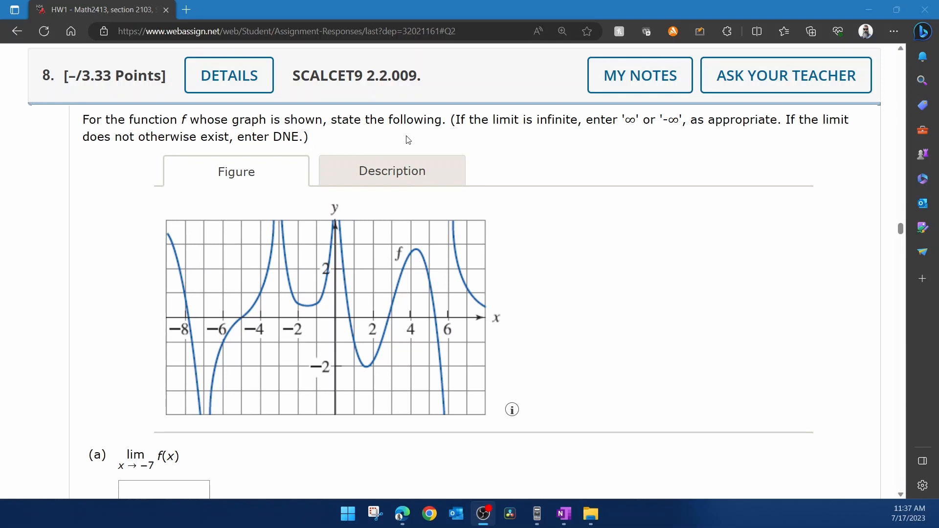
pyautogui.moveTo(482, 132)
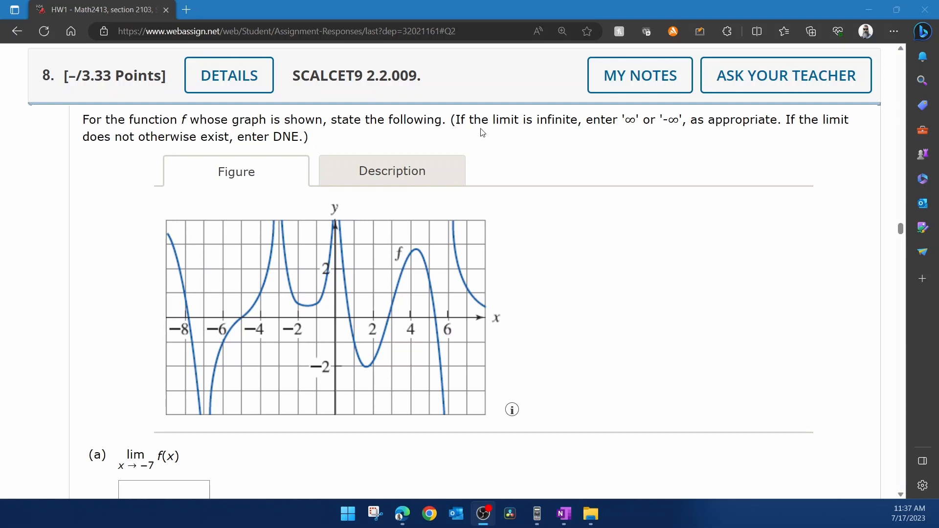
pyautogui.moveTo(607, 135)
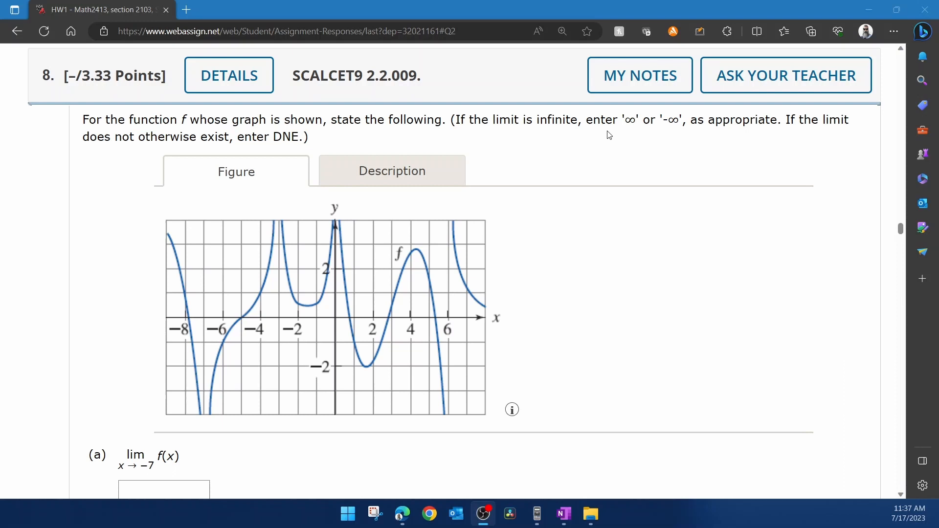
pyautogui.moveTo(648, 133)
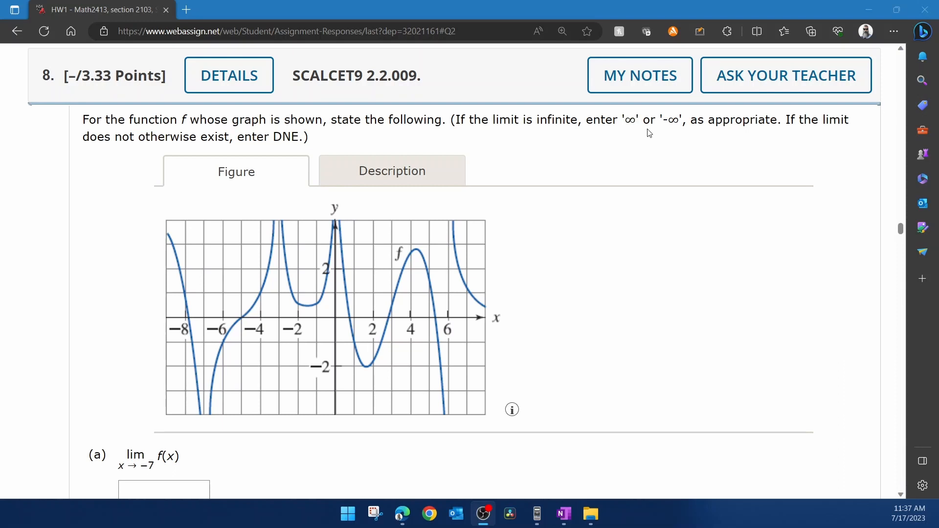
pyautogui.moveTo(740, 136)
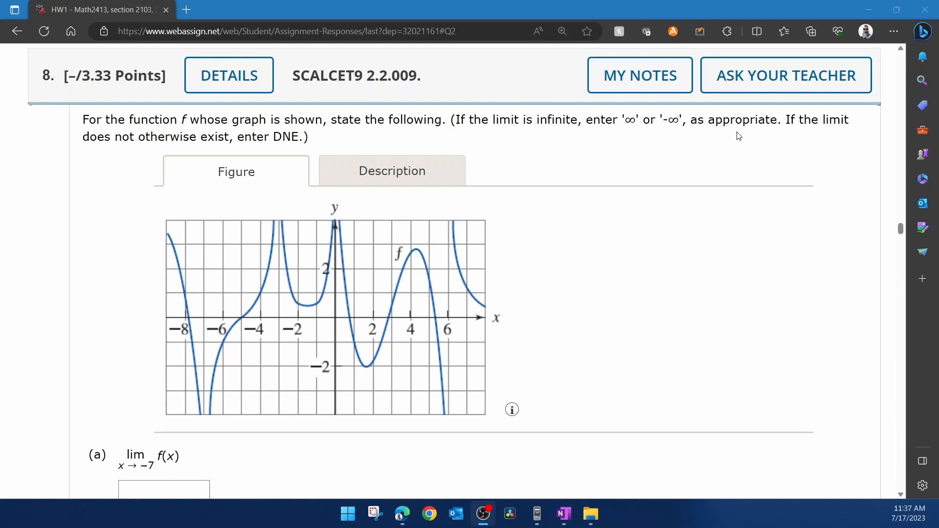
pyautogui.moveTo(114, 177)
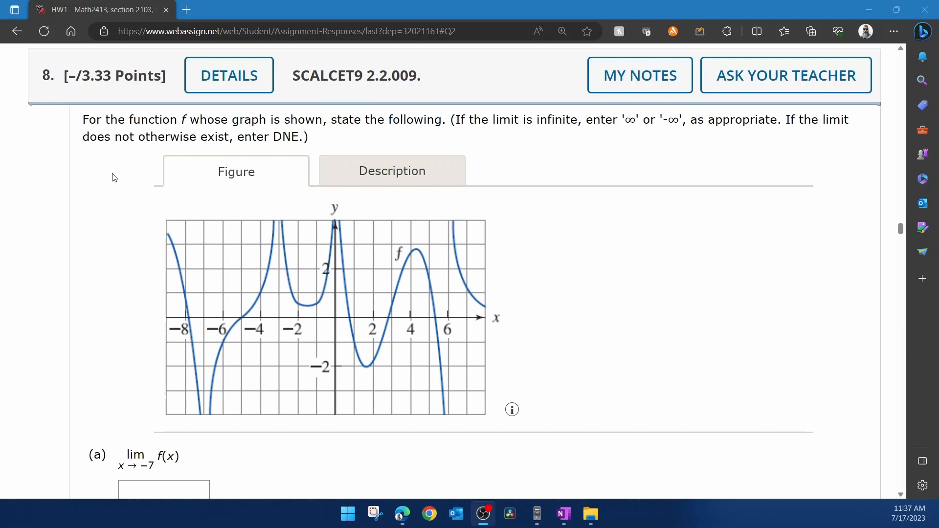
pyautogui.moveTo(216, 149)
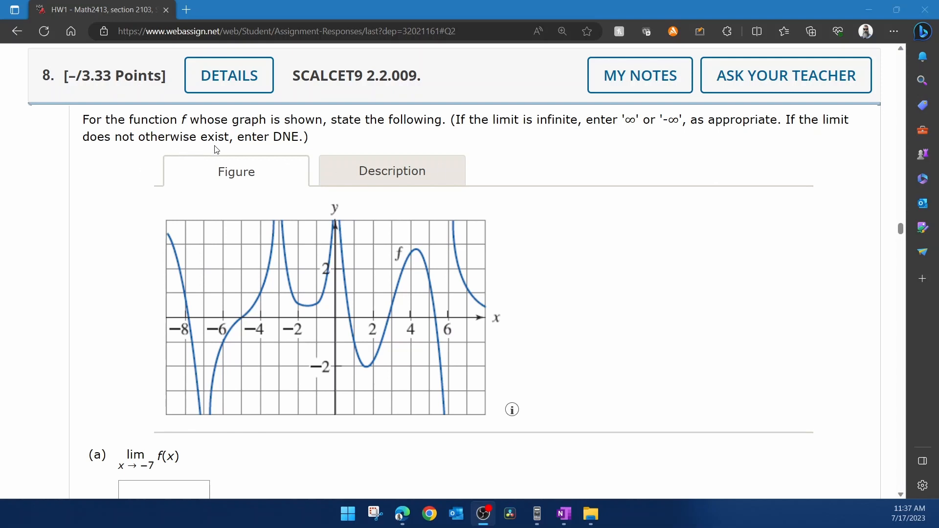
pyautogui.moveTo(292, 155)
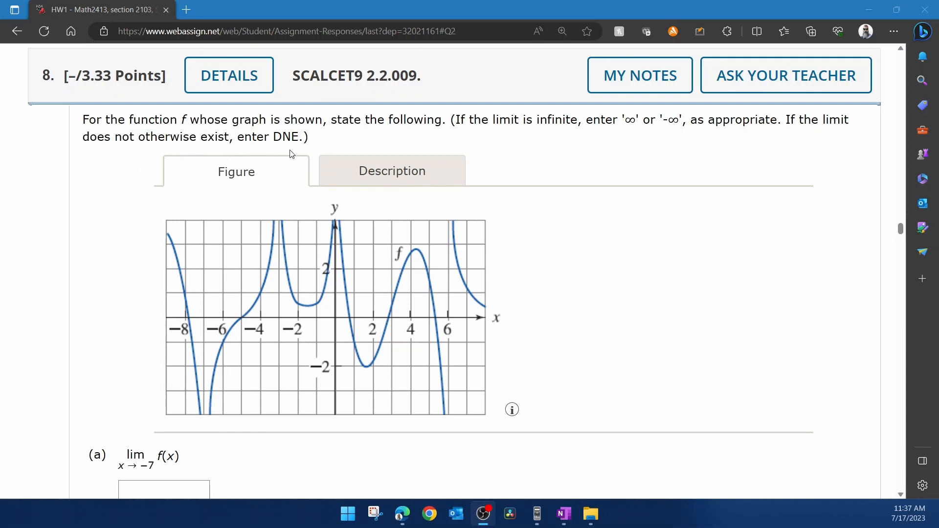
pyautogui.moveTo(178, 188)
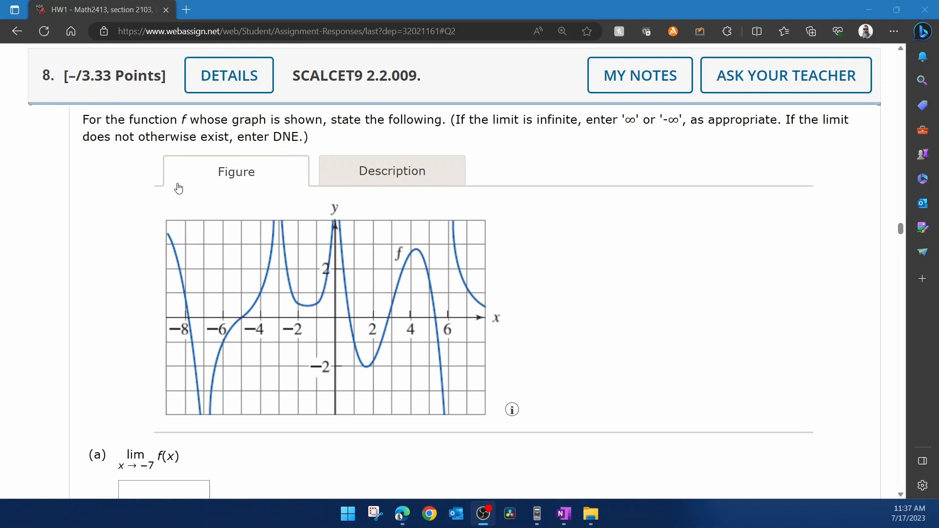
pyautogui.moveTo(192, 310)
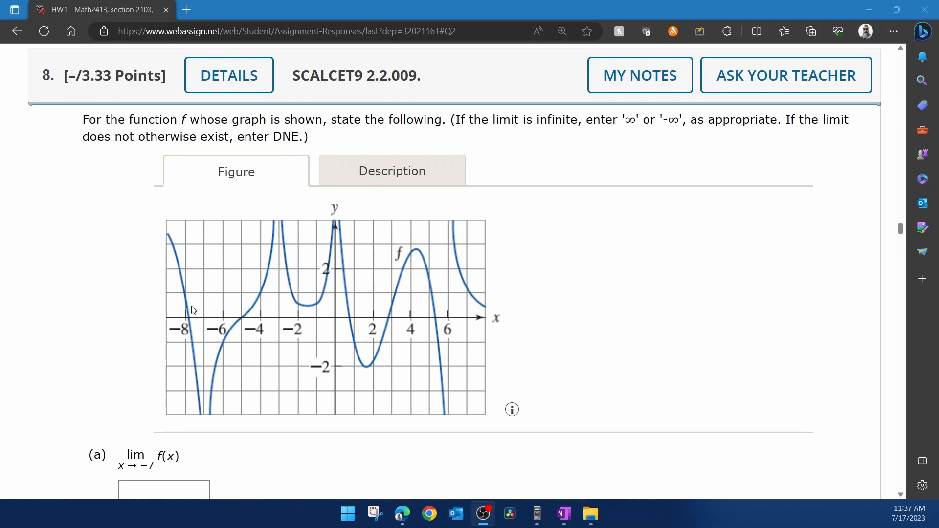
pyautogui.moveTo(239, 459)
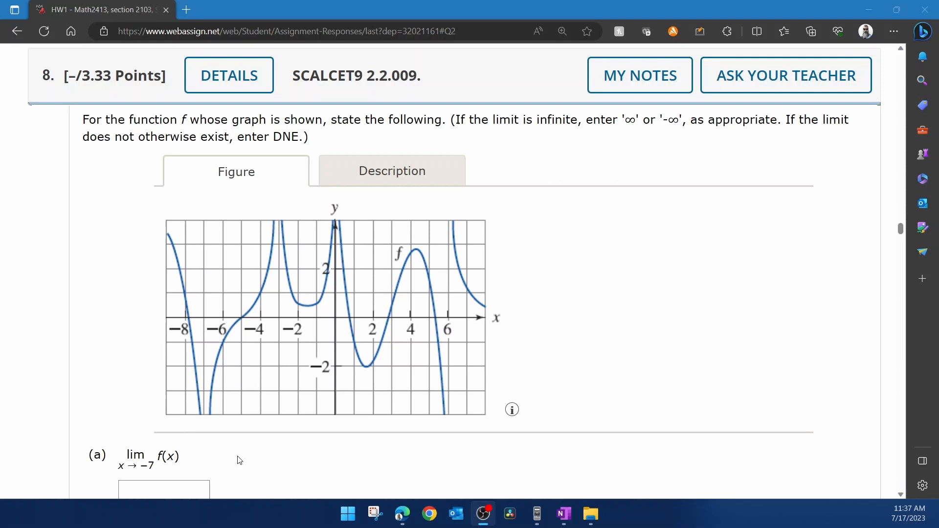
pyautogui.moveTo(204, 317)
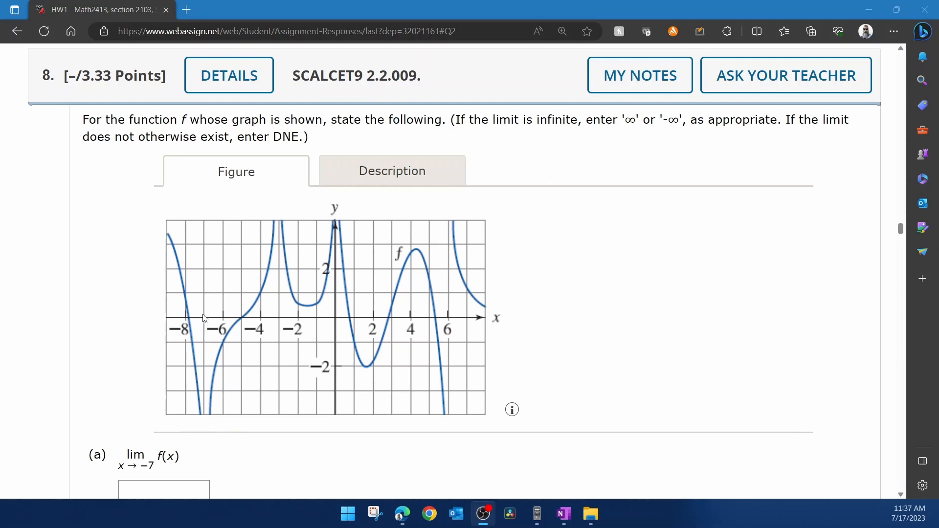
pyautogui.moveTo(273, 269)
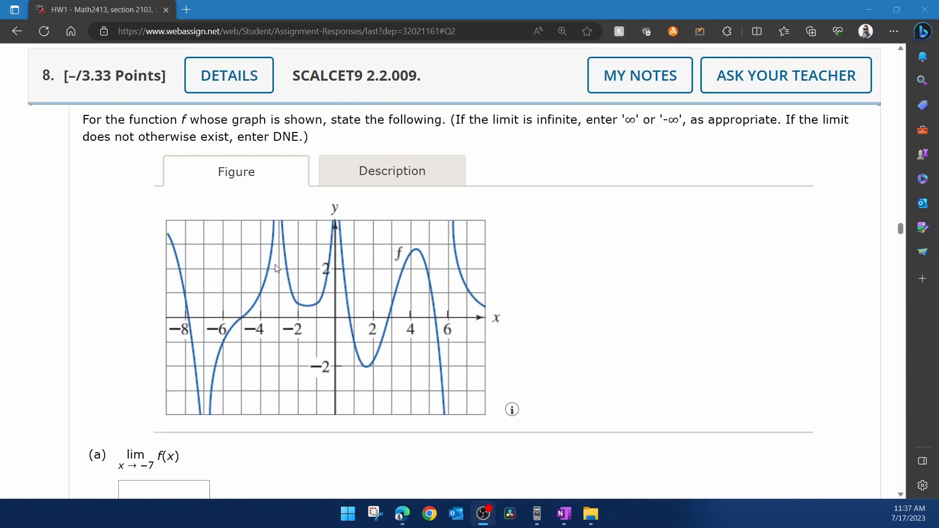
pyautogui.moveTo(287, 245)
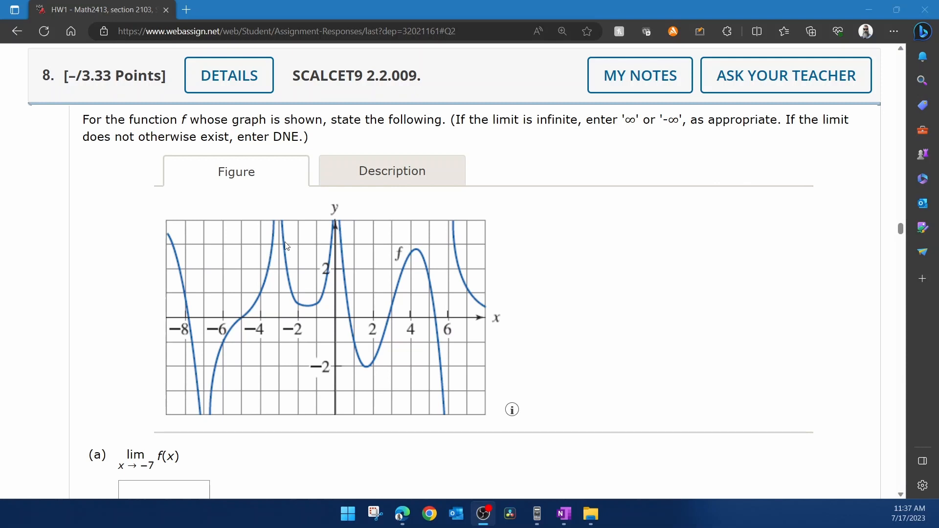
pyautogui.moveTo(626, 133)
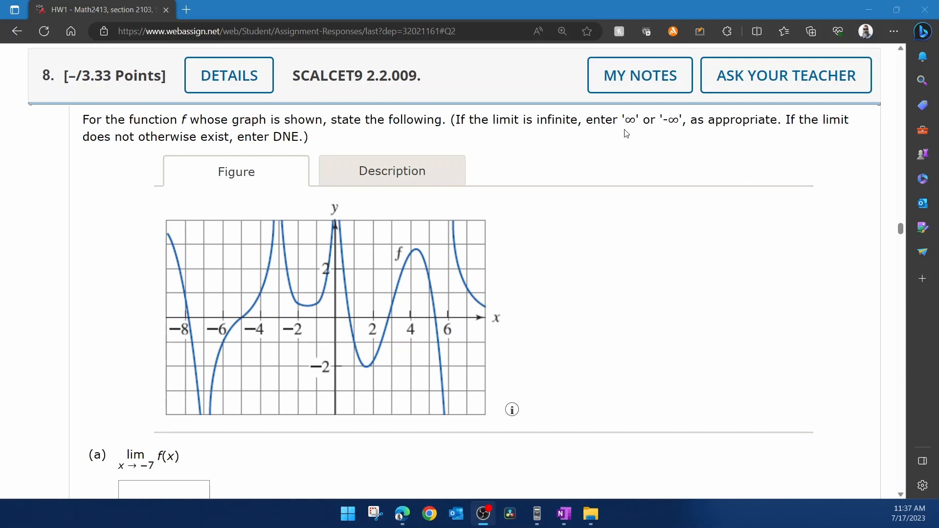
pyautogui.moveTo(647, 131)
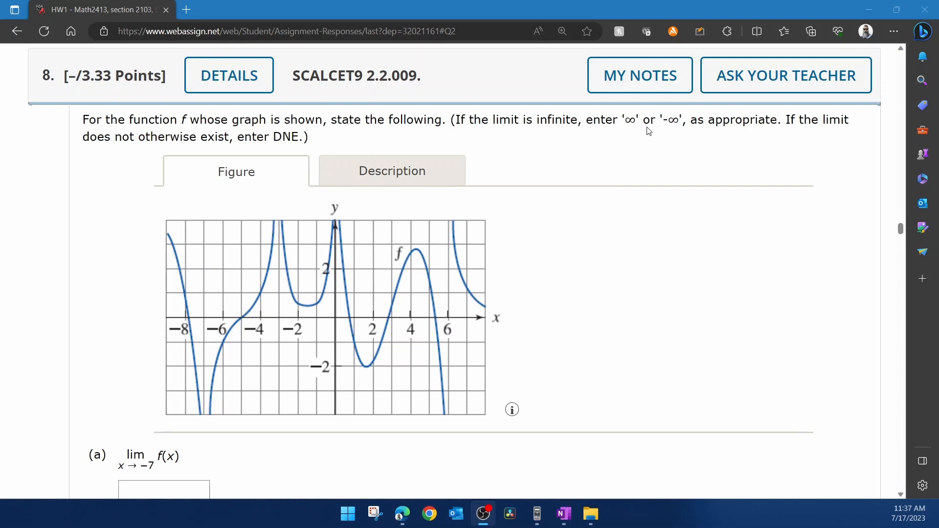
pyautogui.moveTo(527, 139)
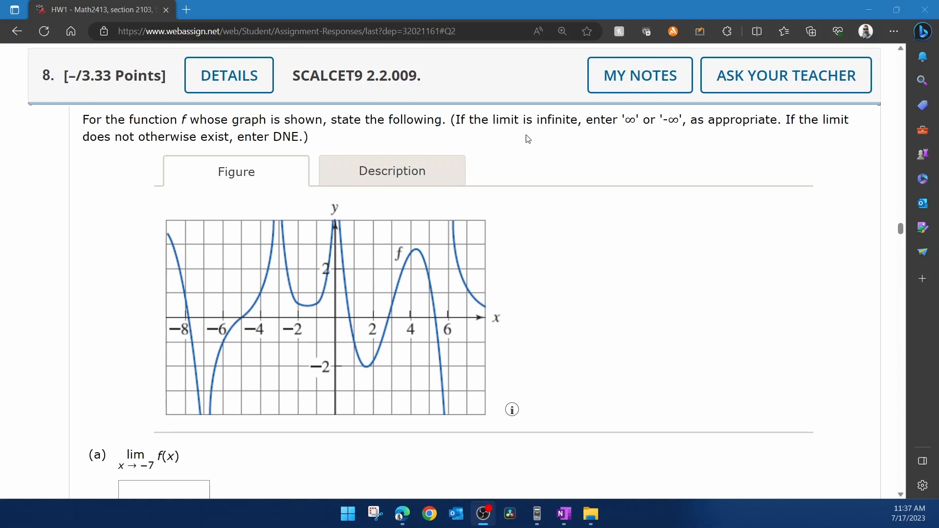
pyautogui.moveTo(524, 179)
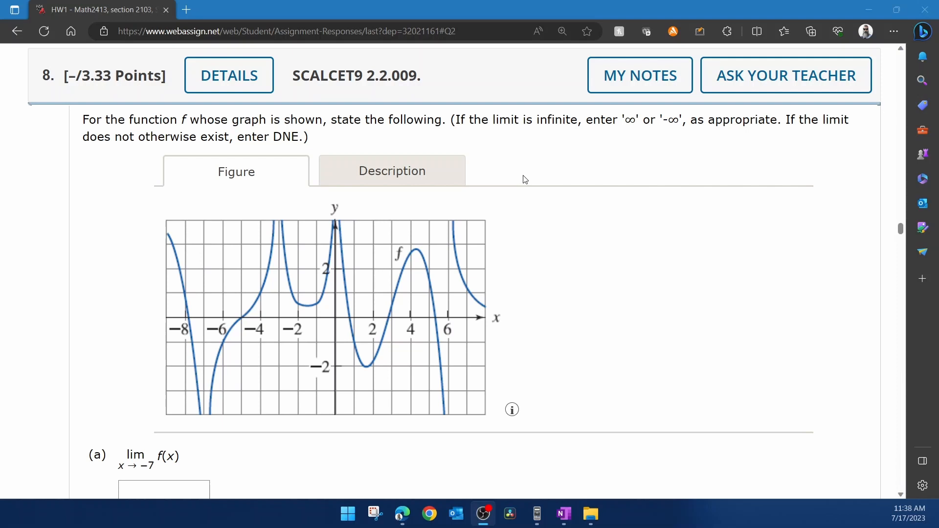
# - Scroll to show the graph near x = −7 just above part (a)'s empty box
pyautogui.scroll(-3)
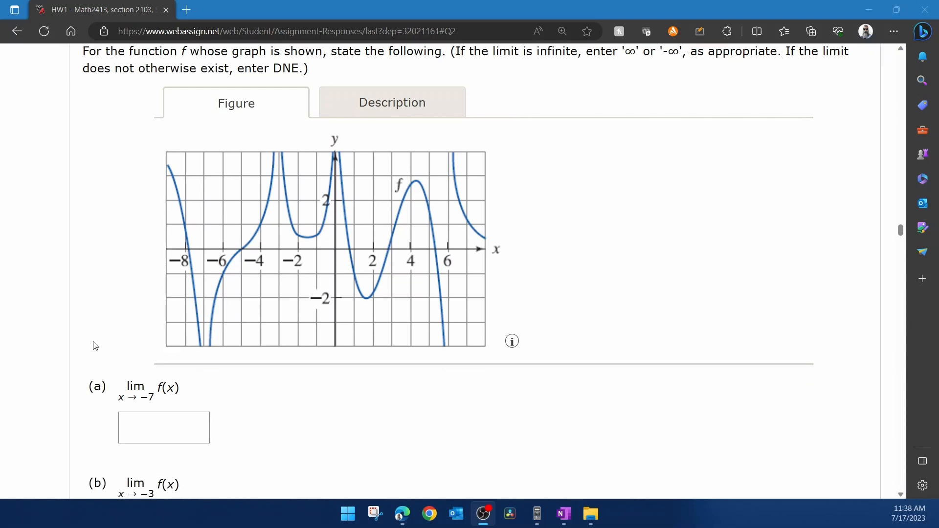
pyautogui.scroll(-3)
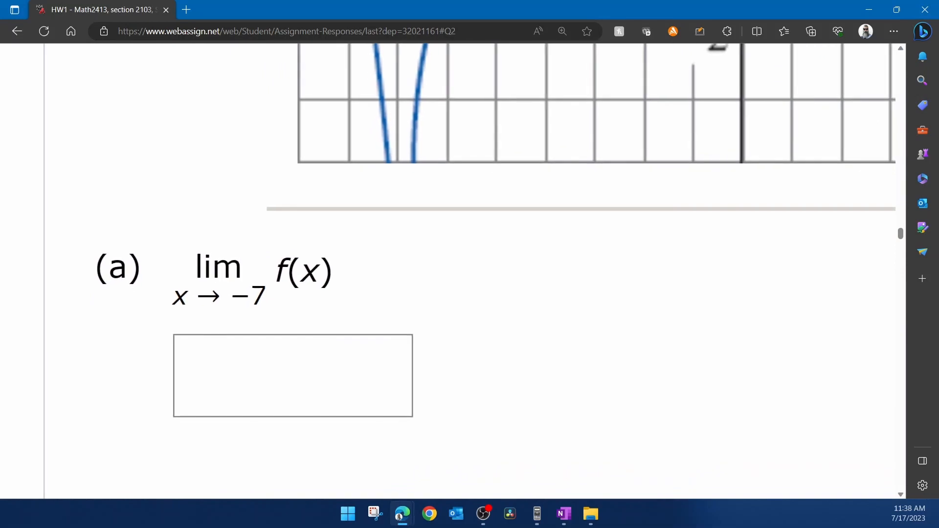
pyautogui.scroll(-3)
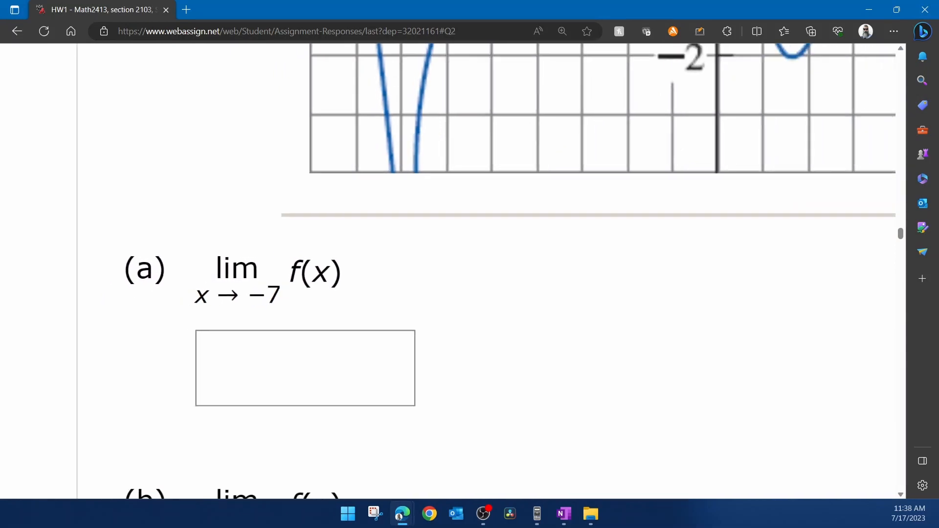
pyautogui.scroll(3)
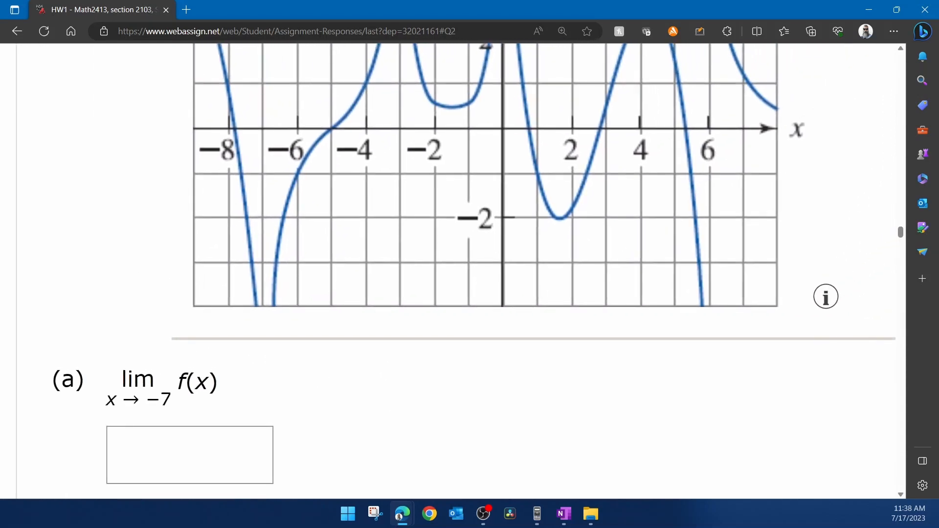
pyautogui.moveTo(271, 124)
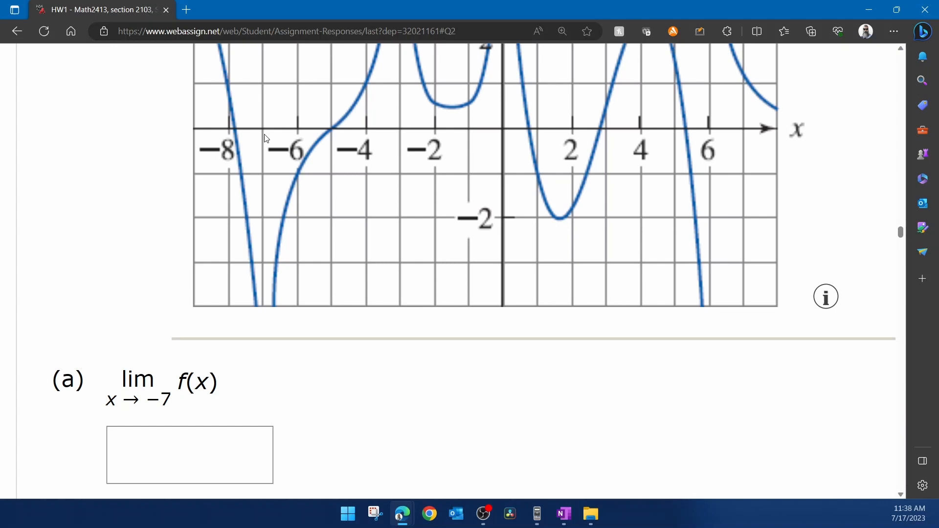
pyautogui.moveTo(271, 247)
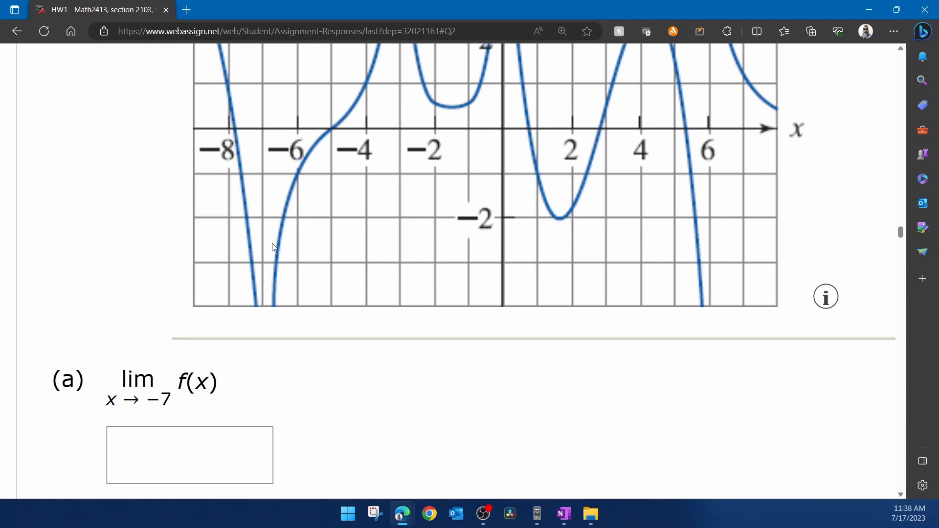
pyautogui.moveTo(278, 260)
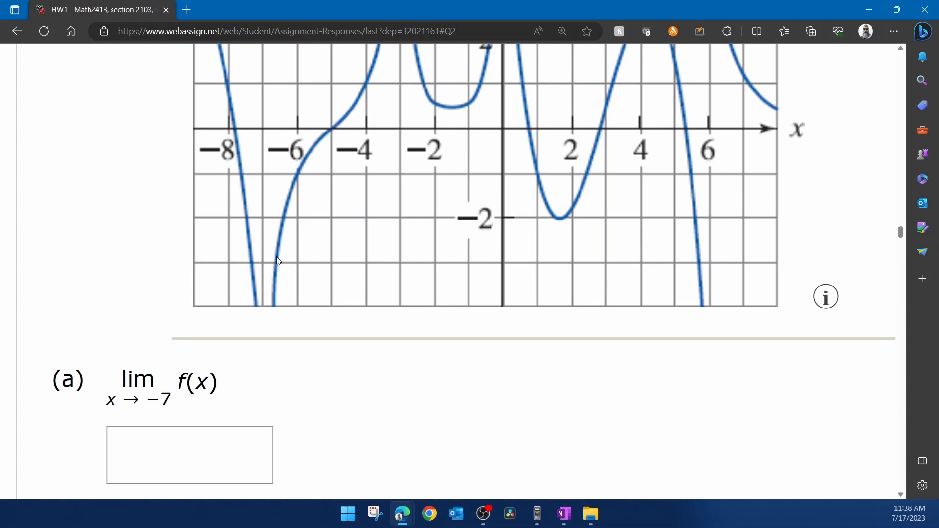
pyautogui.moveTo(262, 316)
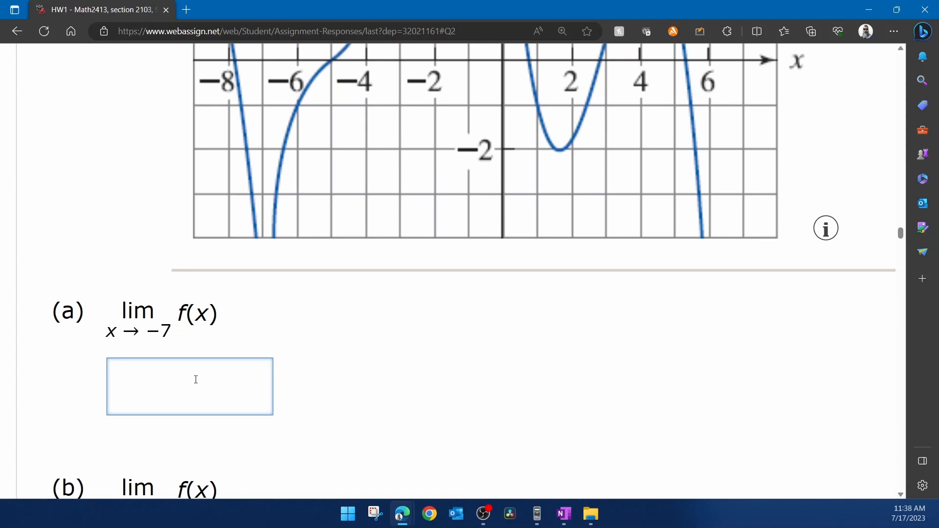
# - Answer part (a), the limit as x approaches −7, with -inf
pyautogui.write('-')
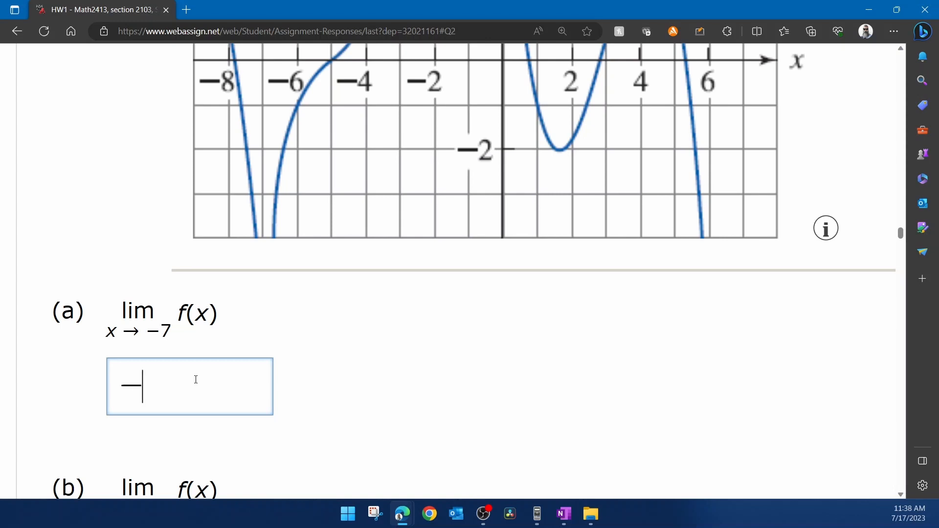
pyautogui.write('i')
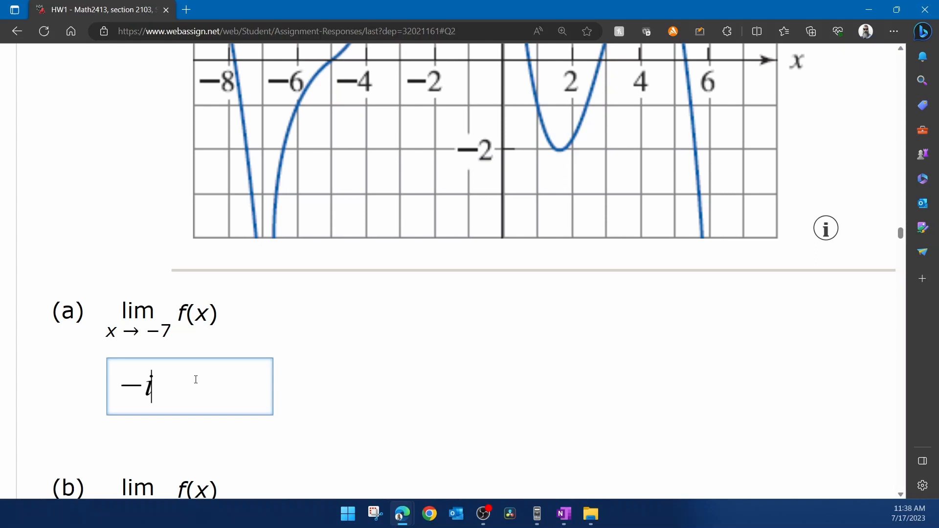
pyautogui.write('nf')
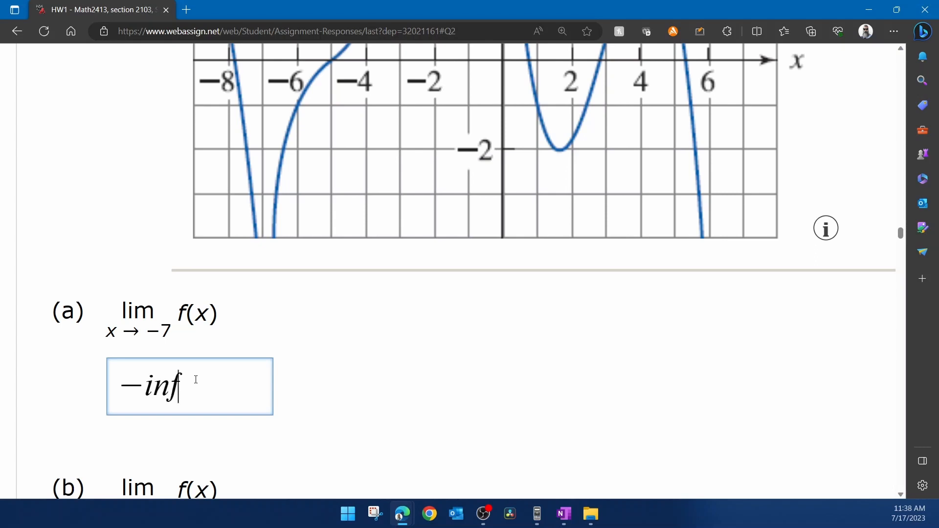
pyautogui.scroll(-3)
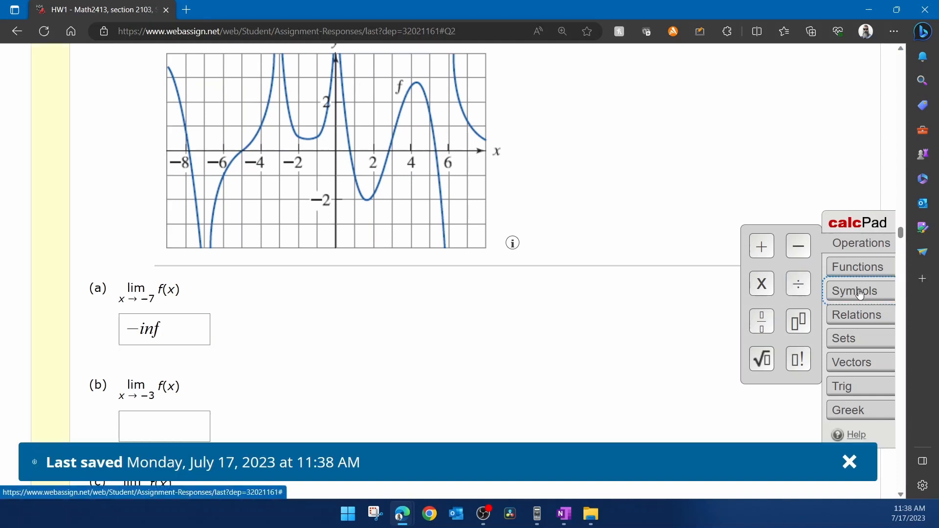
# - Swap the typed inf in part (a) for the calcPad ∞ symbol so it reads −∞
pyautogui.click(857, 290)
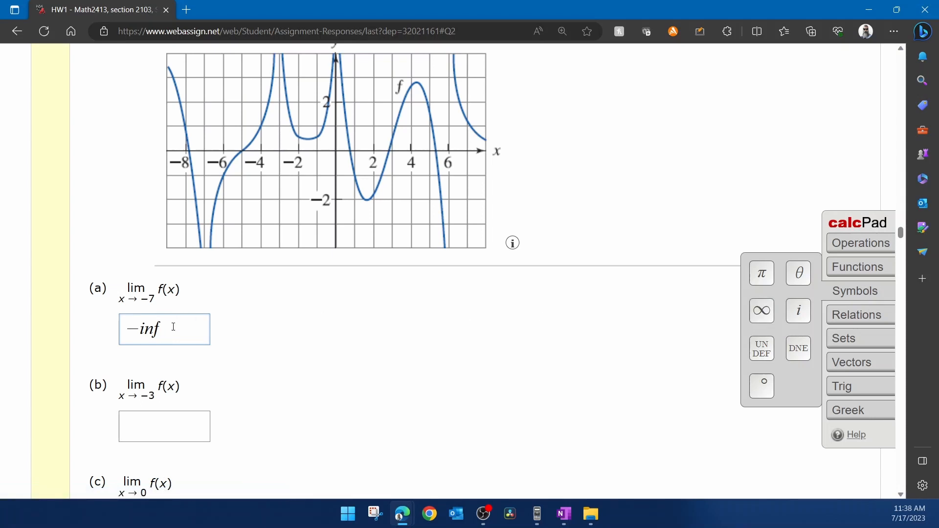
pyautogui.press('backspace')
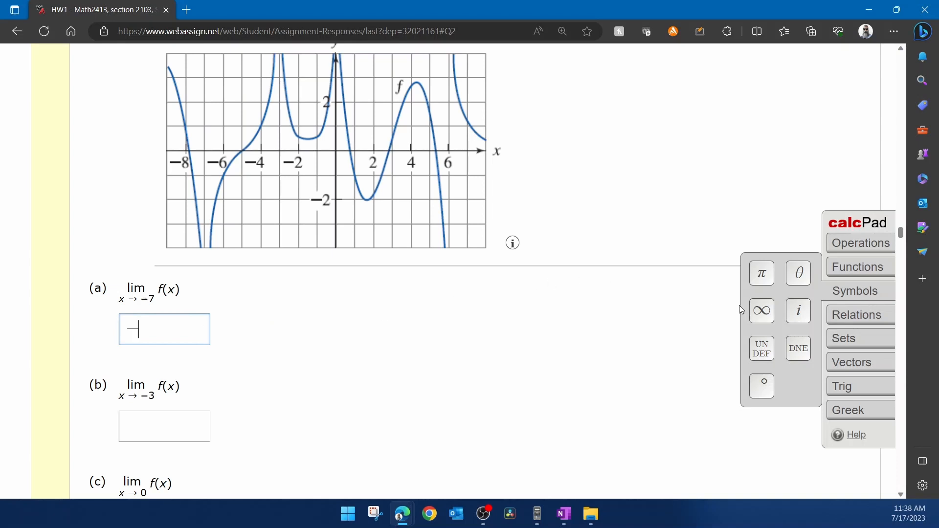
pyautogui.click(761, 310)
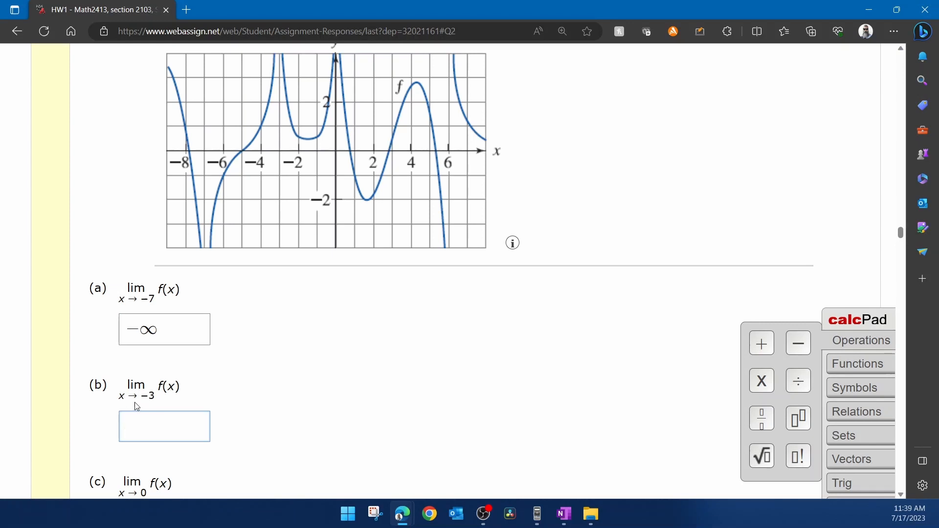
pyautogui.moveTo(150, 399)
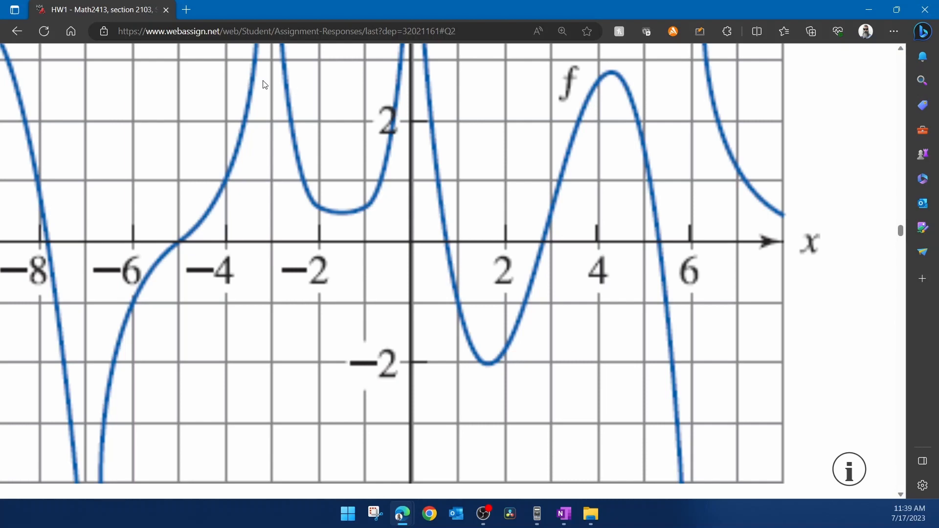
pyautogui.moveTo(293, 147)
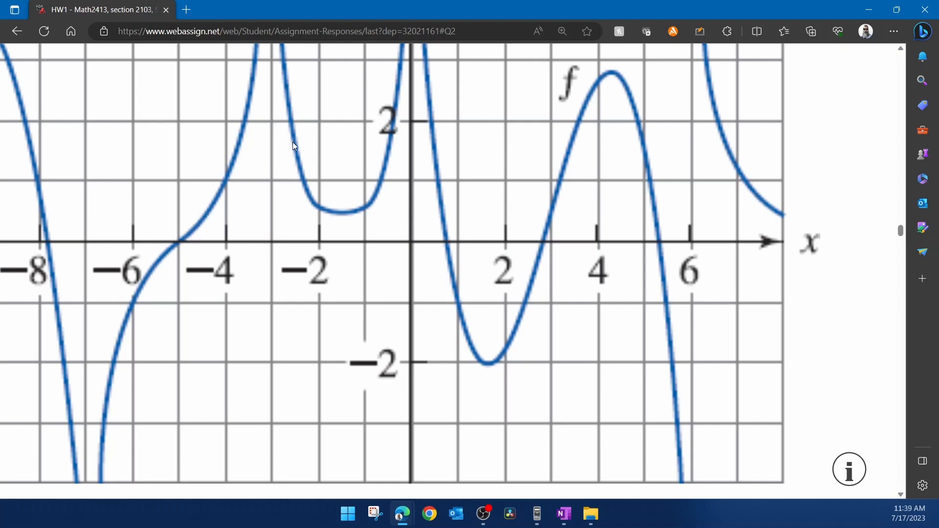
# - Enter ∞ from calcPad Symbols as part (b), the limit as x approaches −3
pyautogui.scroll(-3)
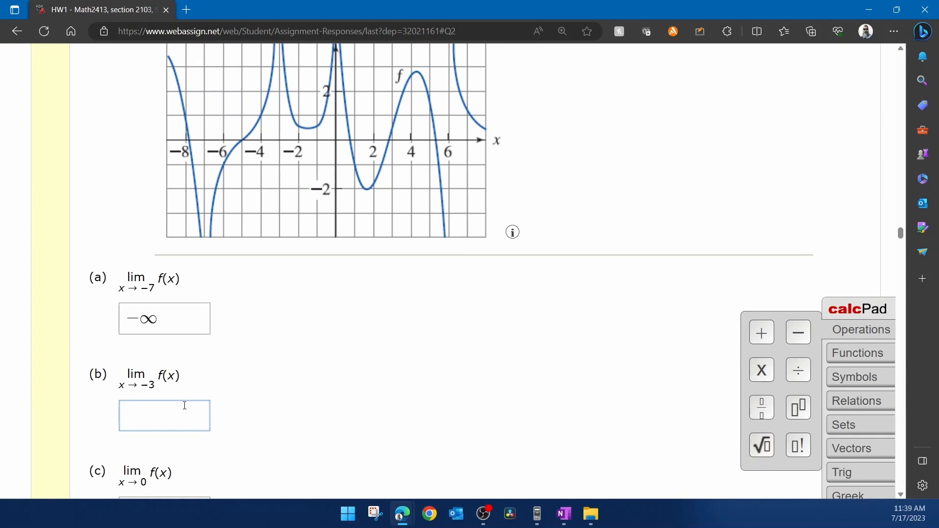
pyautogui.click(856, 377)
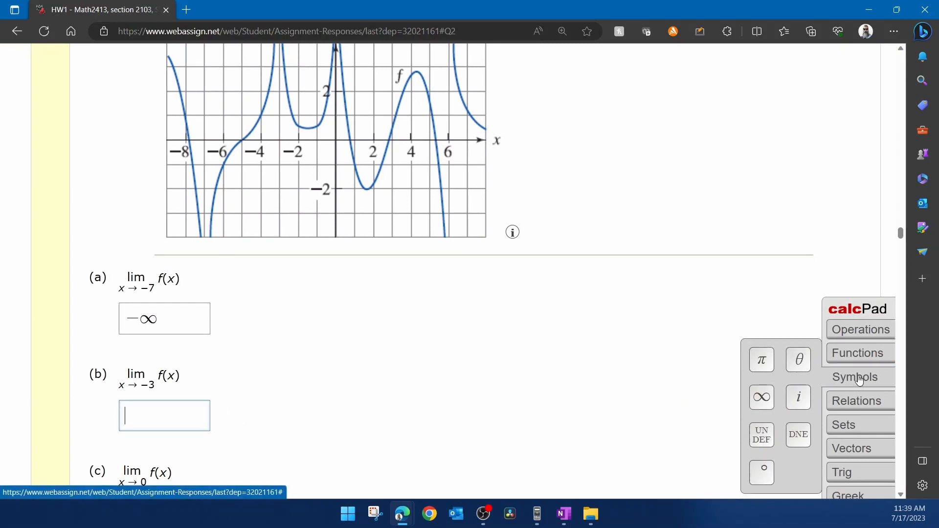
pyautogui.click(761, 397)
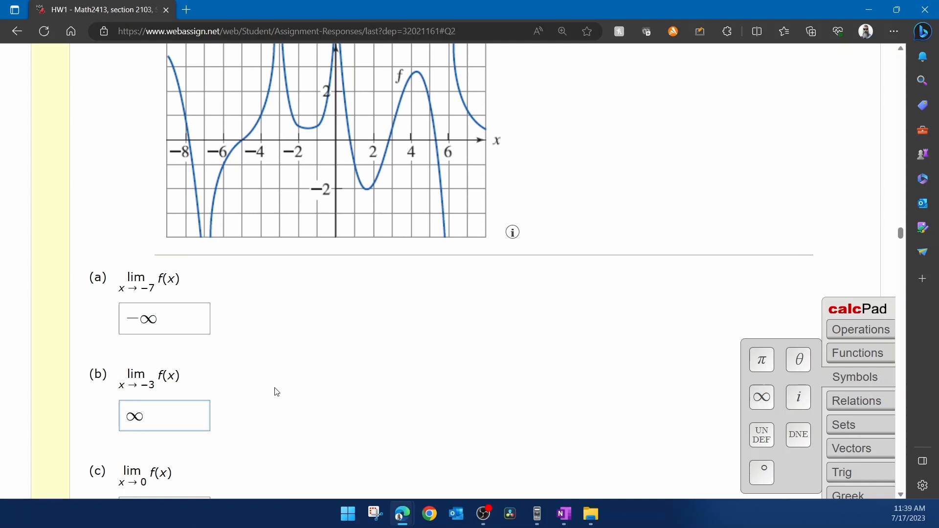
pyautogui.scroll(-3)
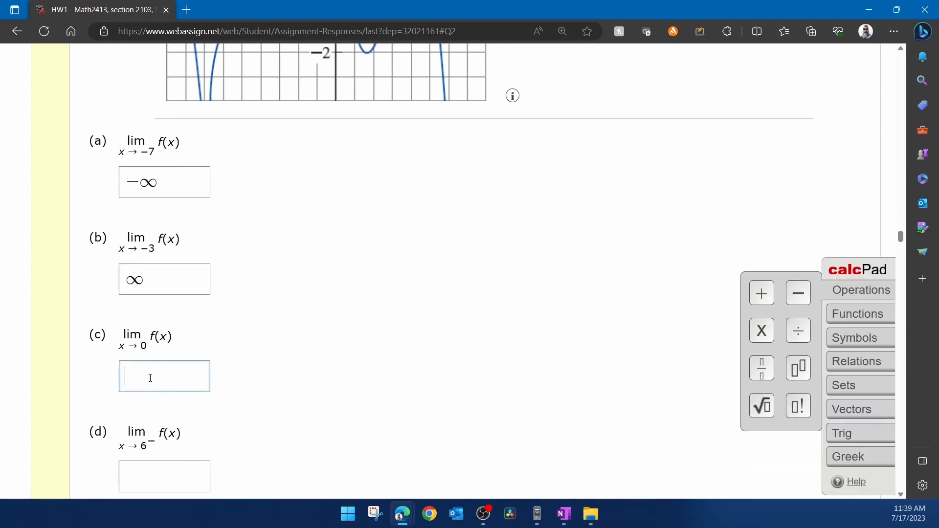
pyautogui.moveTo(285, 345)
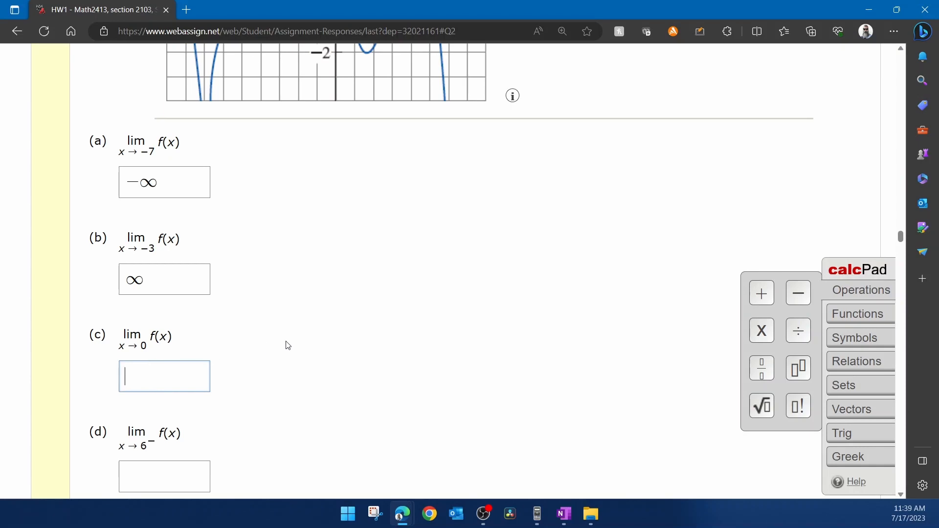
# - Enter ∞ as part (c), the limit as x approaches 0, after checking the graph near the y-axis
pyautogui.scroll(3)
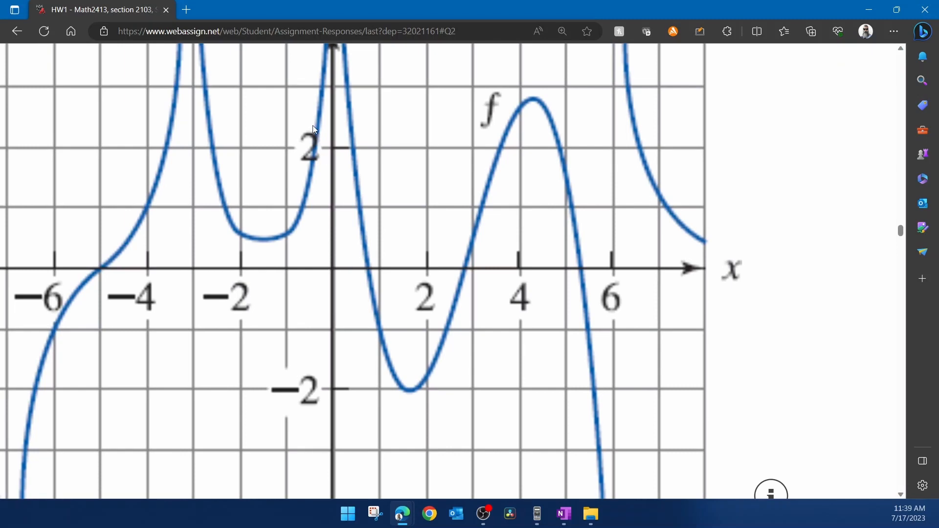
pyautogui.moveTo(417, 263)
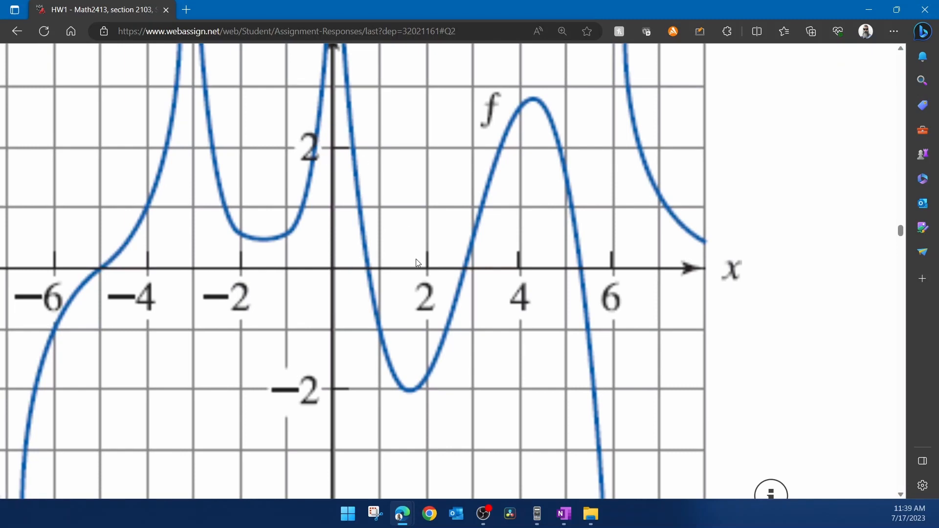
pyautogui.scroll(3)
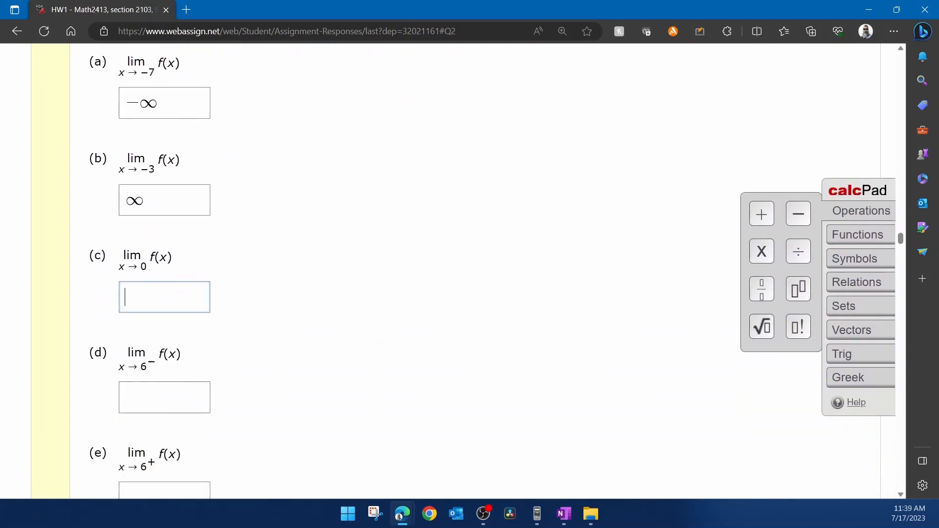
pyautogui.moveTo(797, 252)
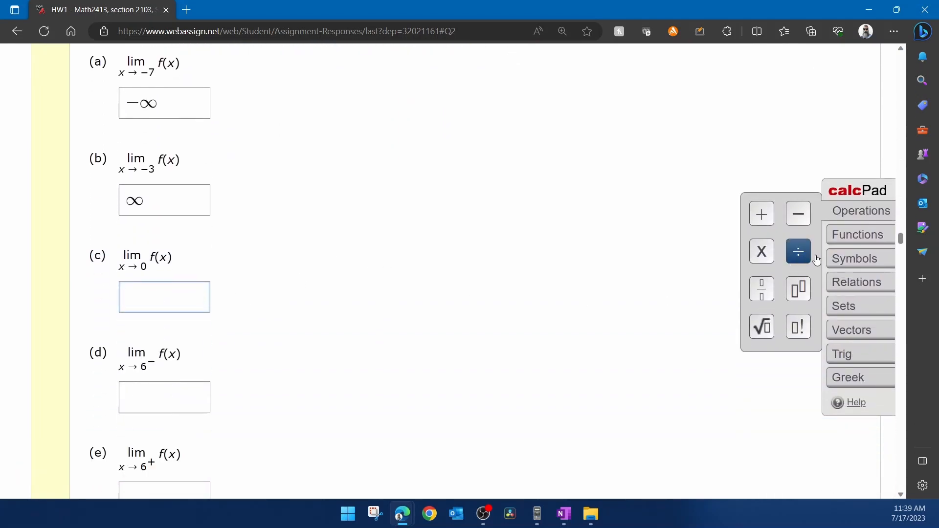
pyautogui.click(856, 258)
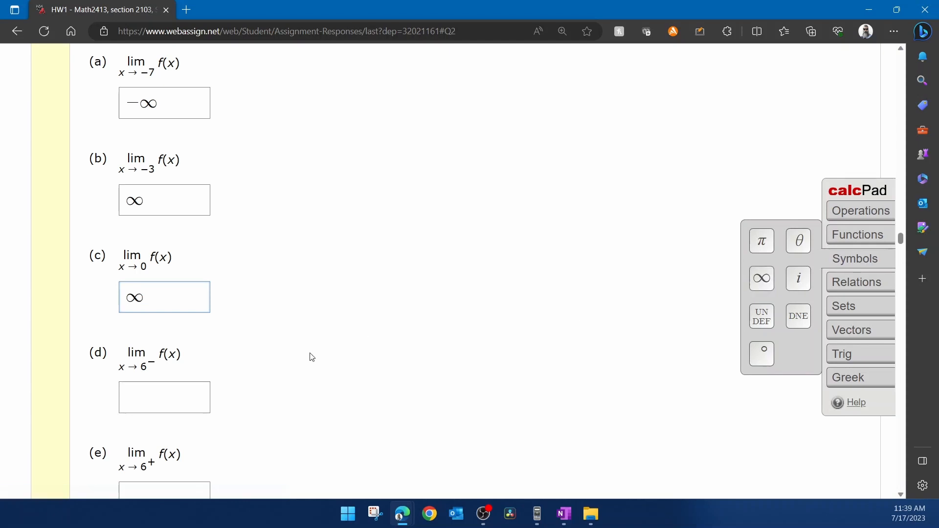
pyautogui.click(164, 396)
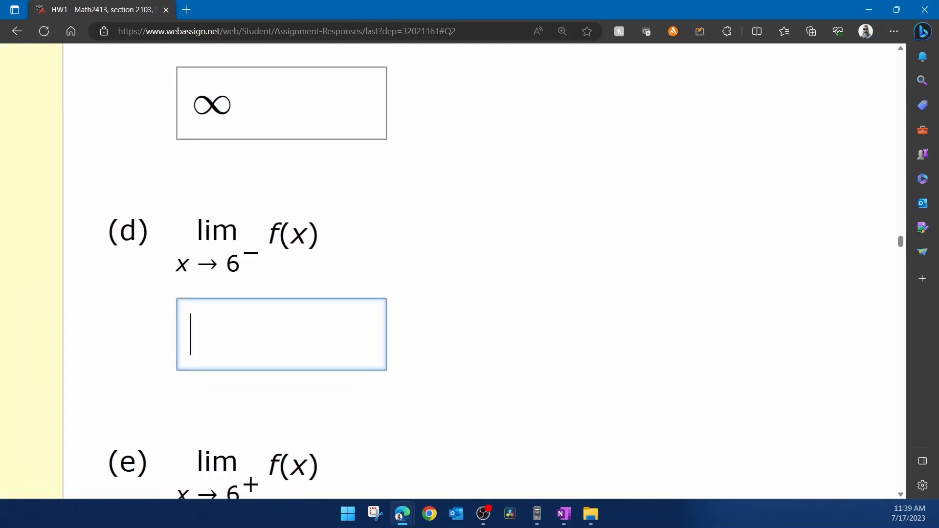
pyautogui.moveTo(233, 282)
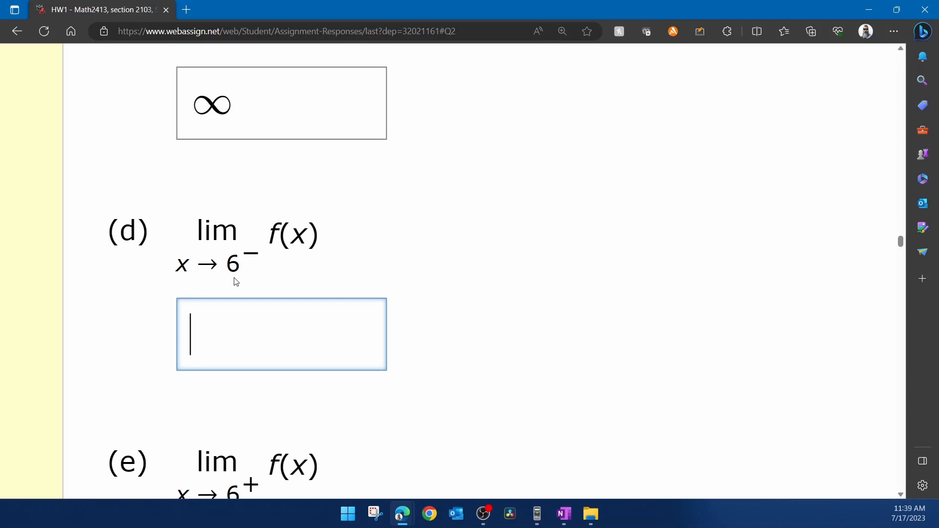
pyautogui.moveTo(477, 326)
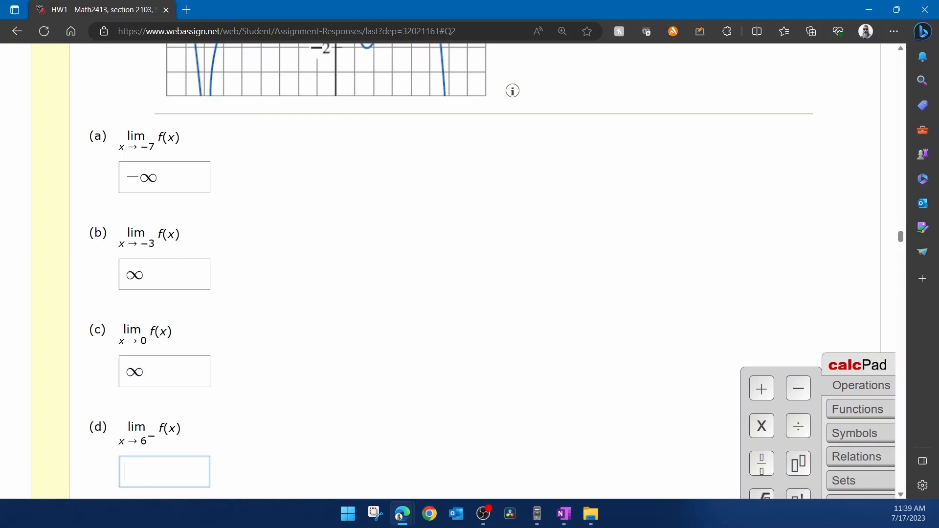
# - Enter −∞ as part (d), the limit as x approaches 6 from the left
pyautogui.scroll(3)
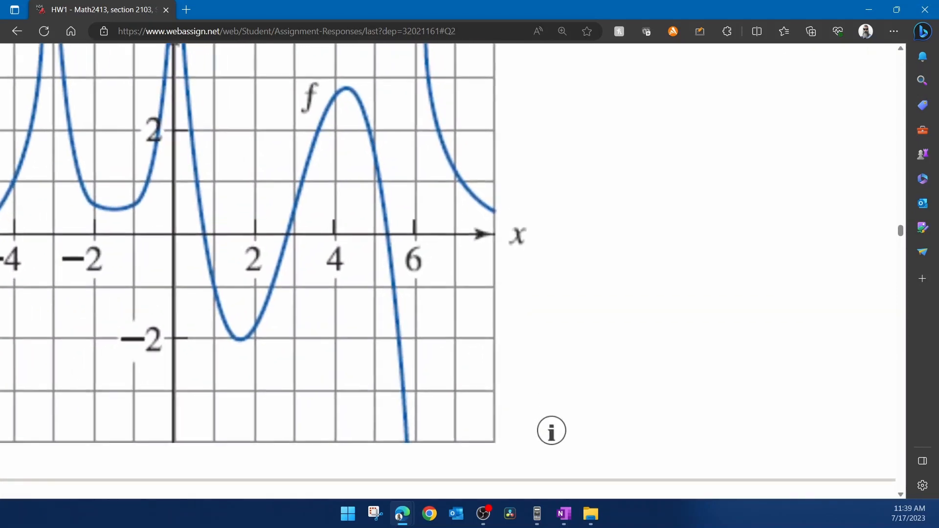
pyautogui.scroll(-3)
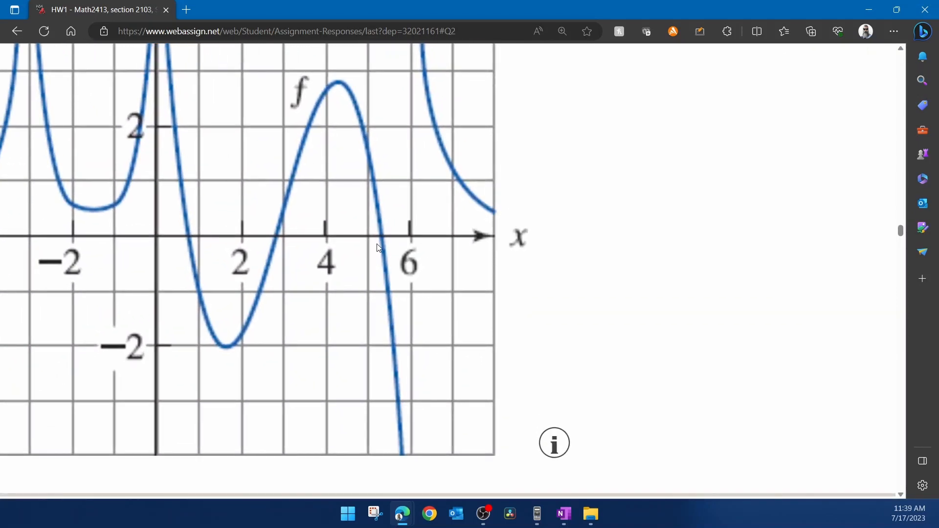
pyautogui.moveTo(401, 430)
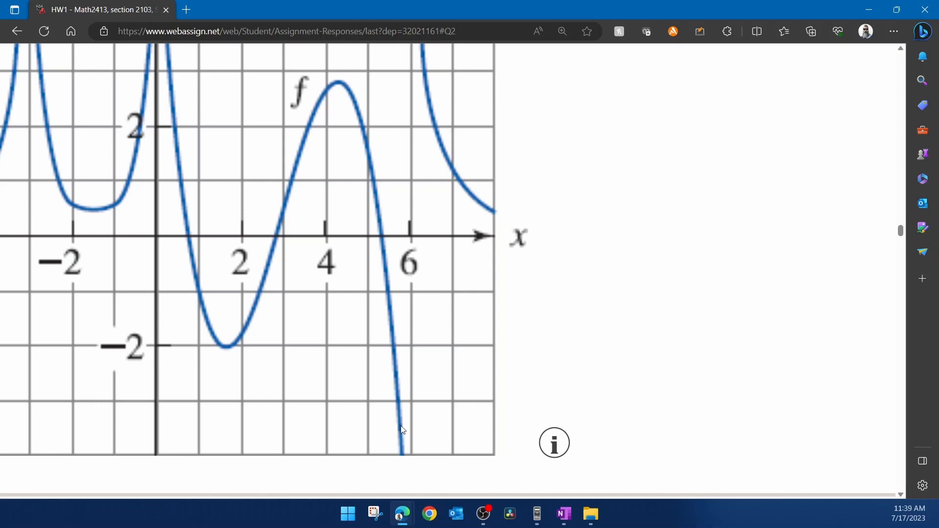
pyautogui.scroll(3)
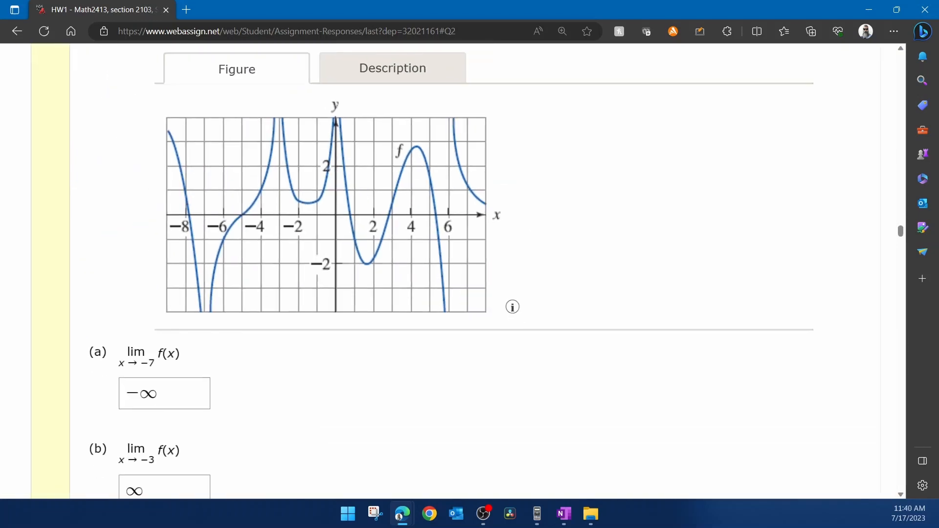
pyautogui.click(164, 302)
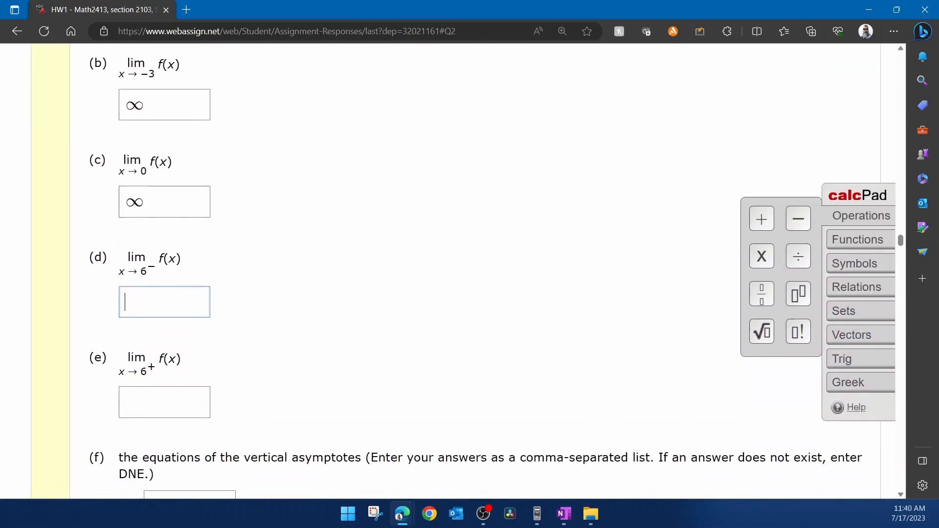
pyautogui.write('-')
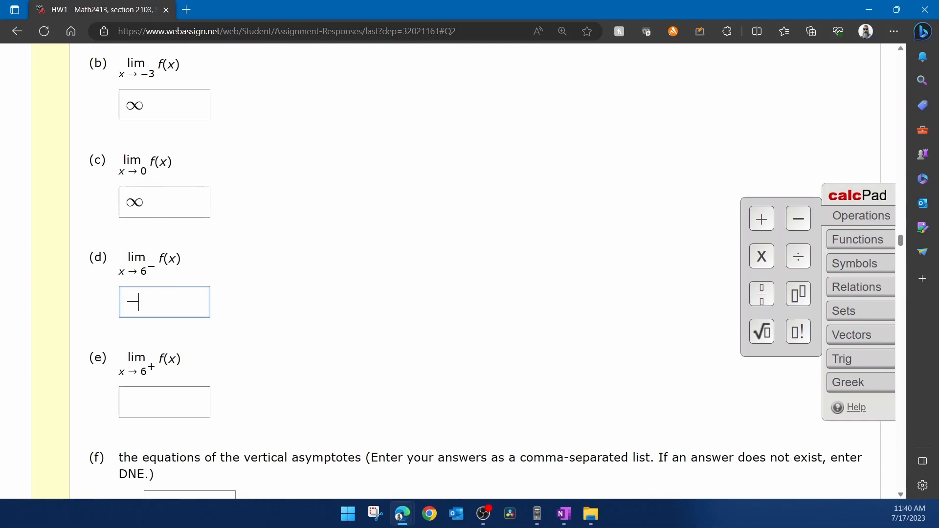
pyautogui.click(856, 263)
pyautogui.write('∞')
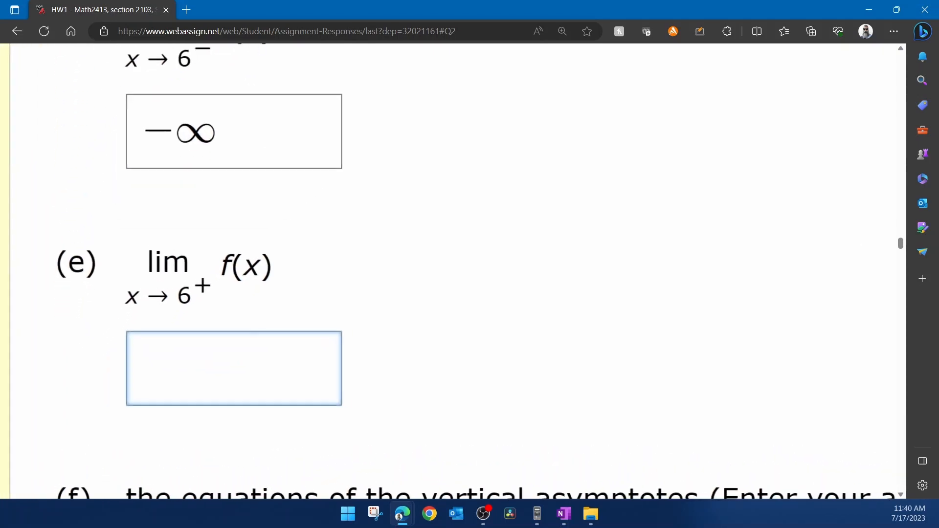
# - Enter ∞ as part (e), the limit as x approaches 6 from the right
pyautogui.click(239, 367)
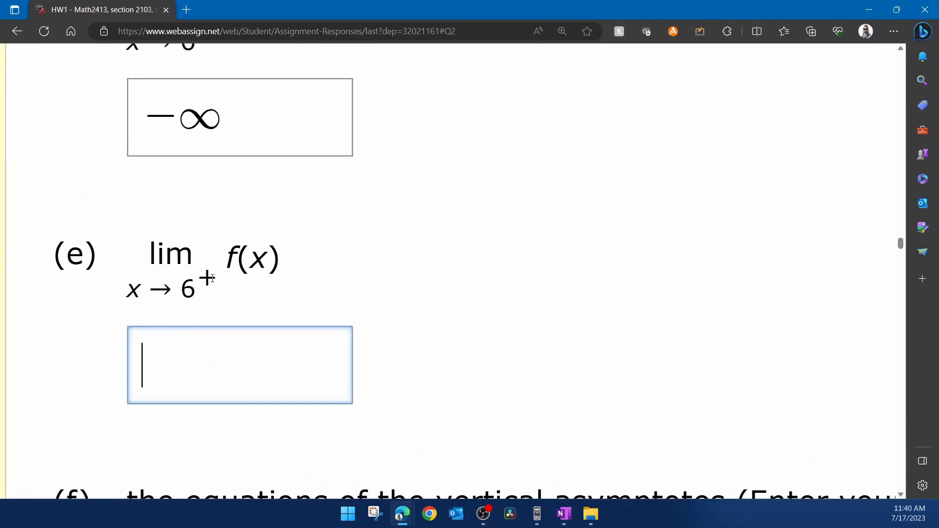
pyautogui.scroll(3)
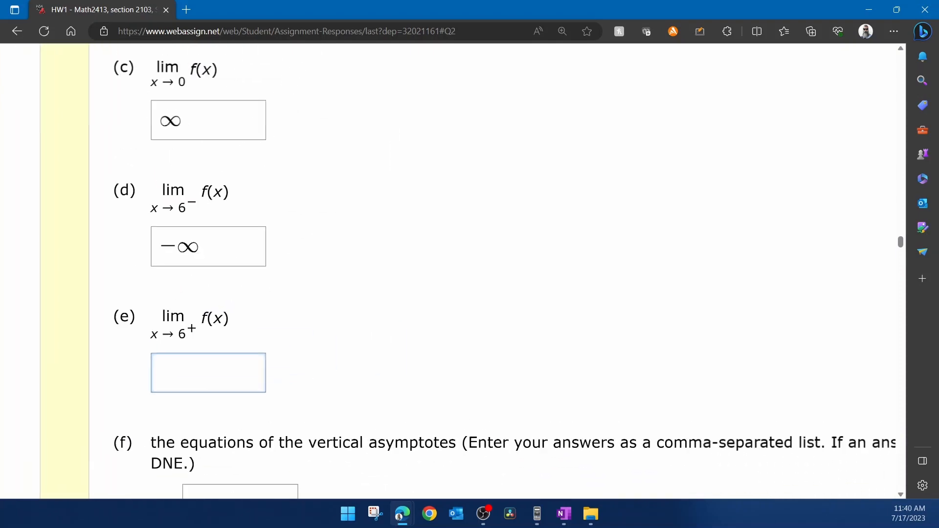
pyautogui.scroll(3)
pyautogui.write('∞')
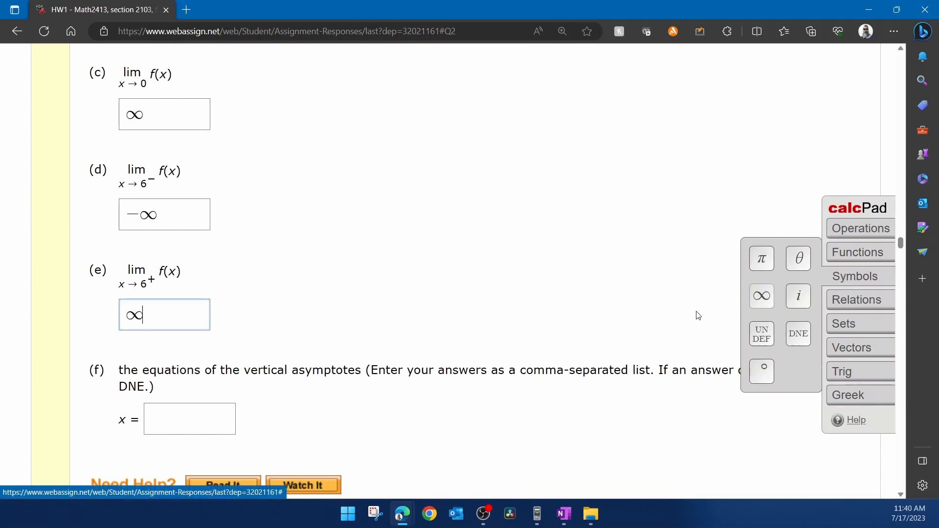
pyautogui.click(189, 418)
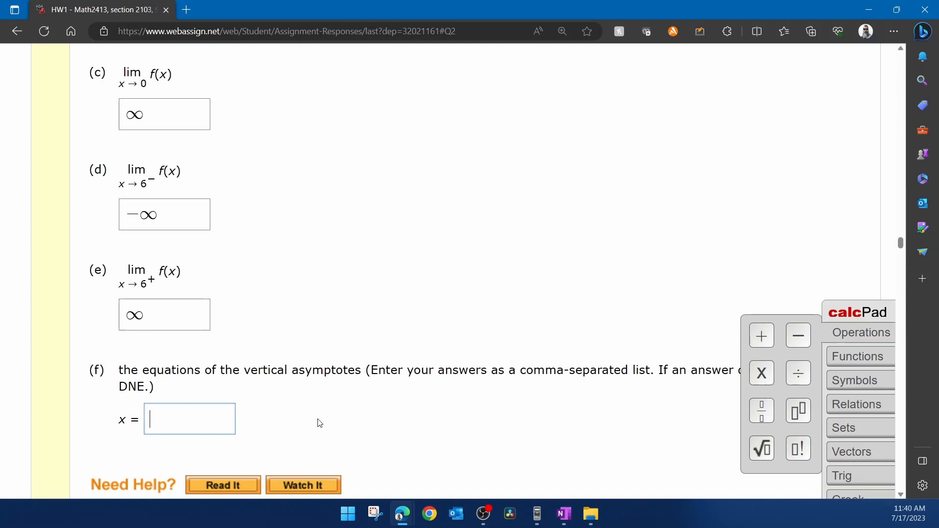
pyautogui.scroll(-3)
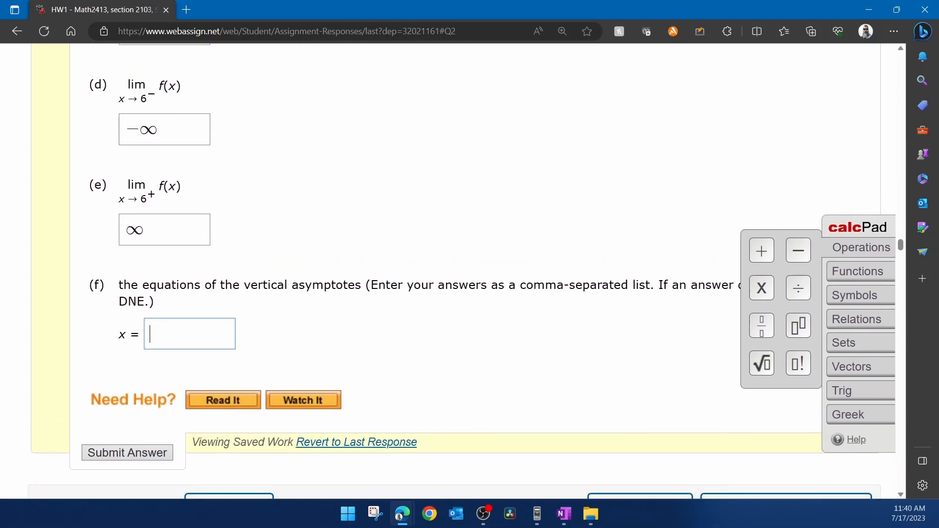
pyautogui.scroll(-3)
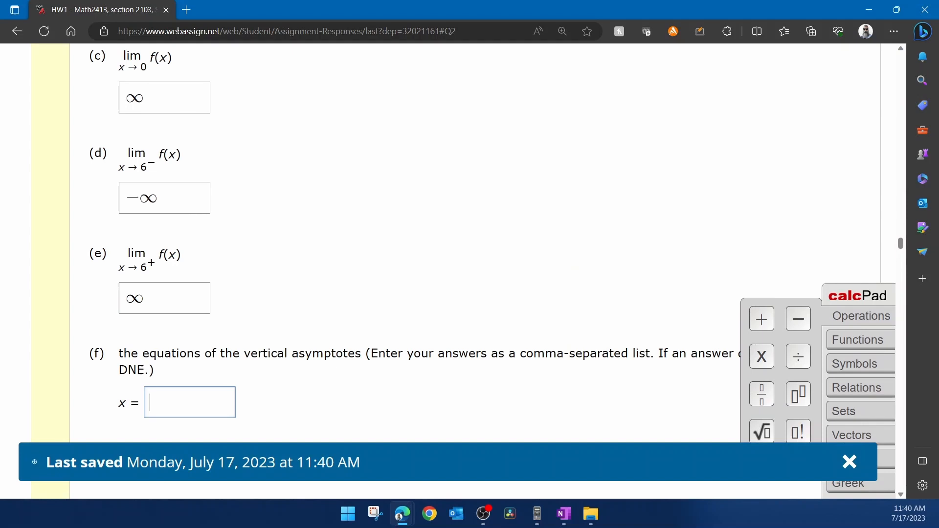
pyautogui.scroll(-3)
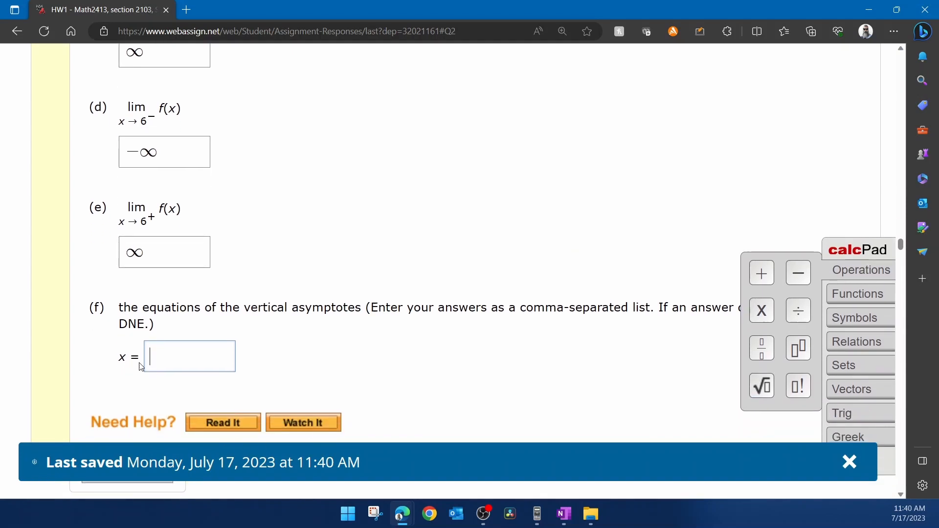
pyautogui.click(849, 461)
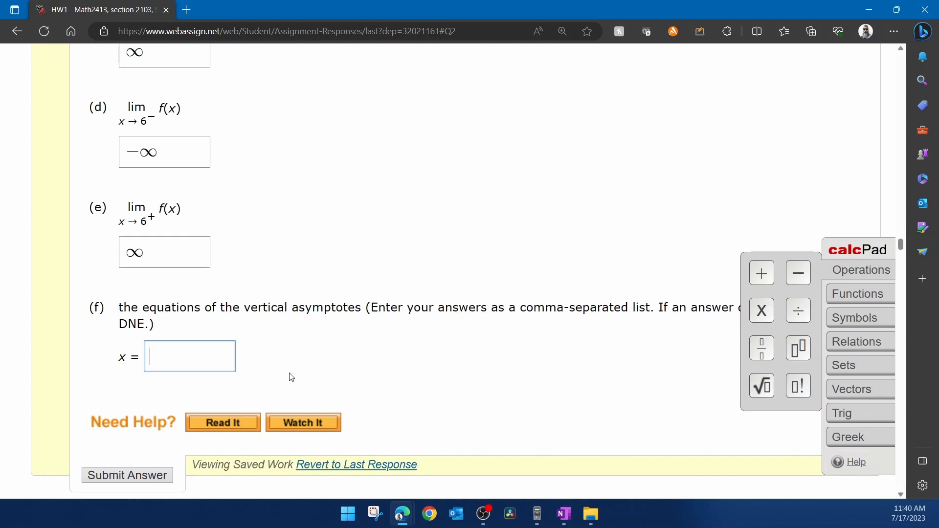
pyautogui.scroll(3)
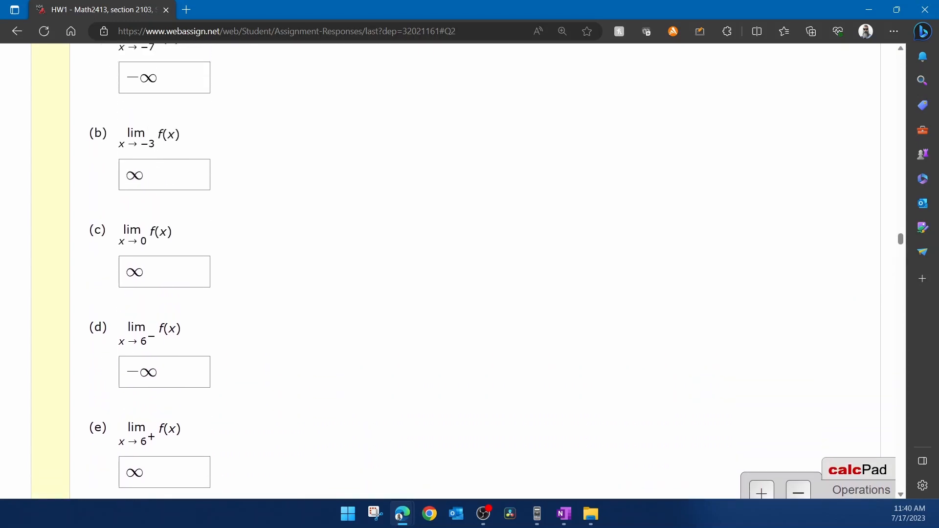
pyautogui.scroll(3)
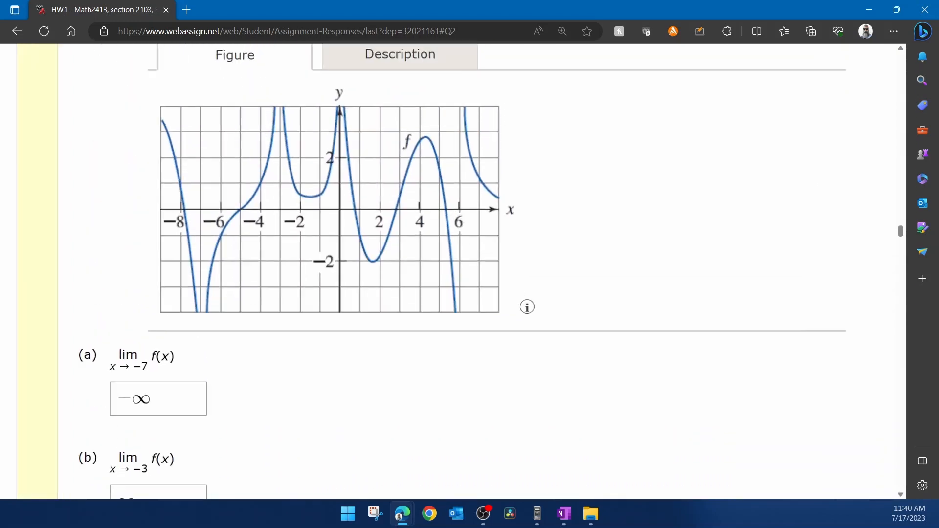
pyautogui.scroll(-3)
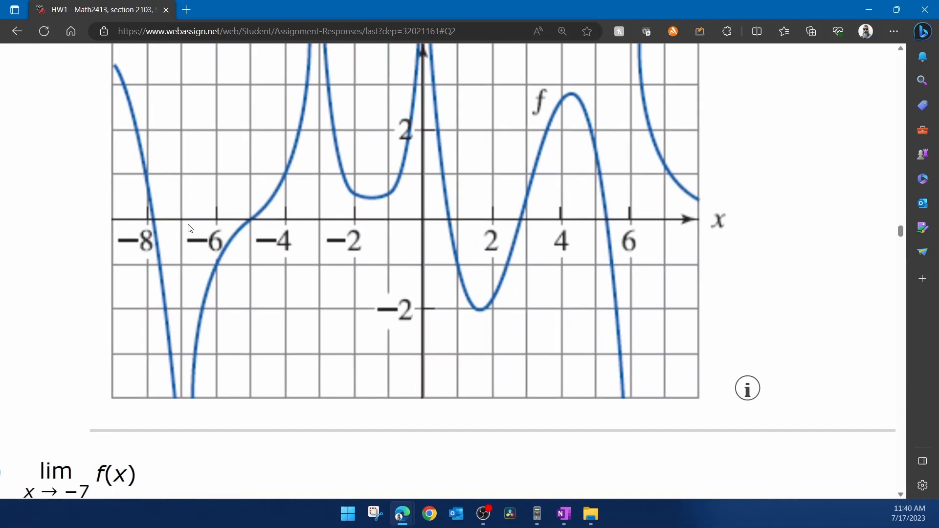
pyautogui.moveTo(182, 314)
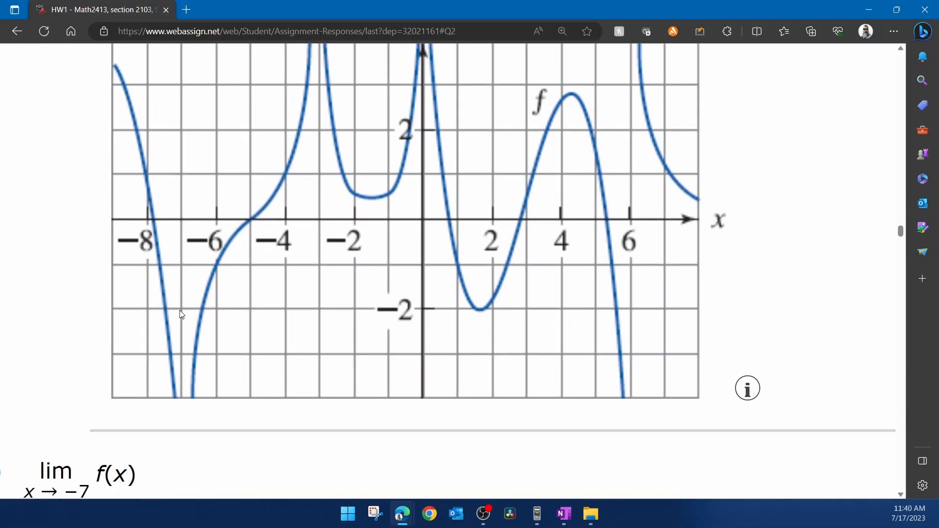
pyautogui.moveTo(315, 203)
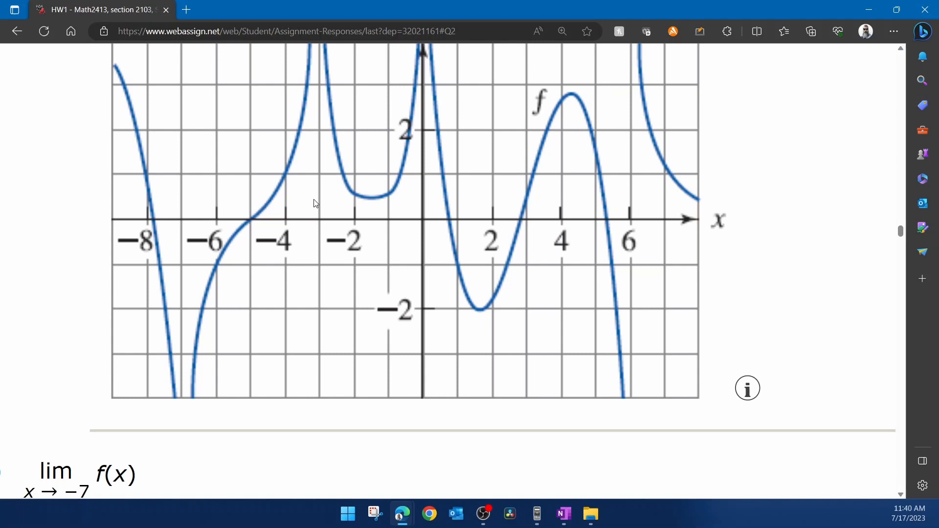
pyautogui.moveTo(326, 221)
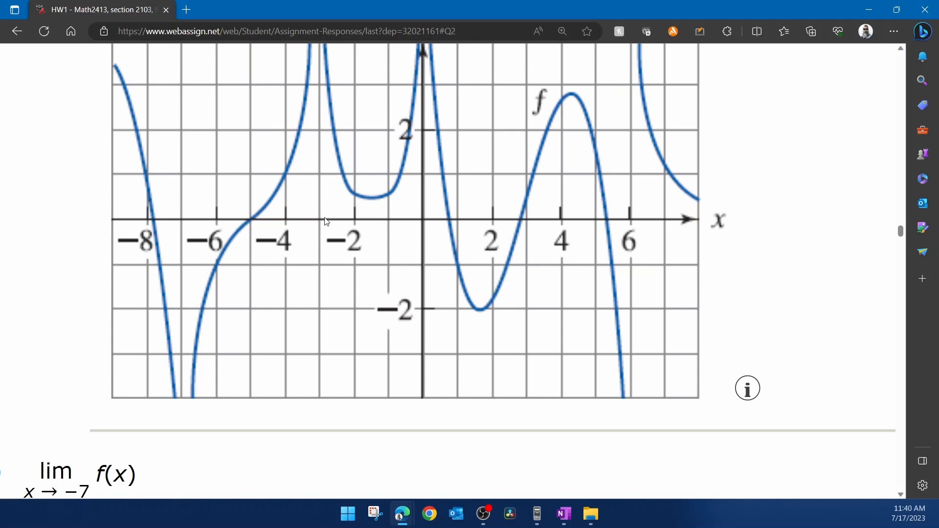
pyautogui.moveTo(497, 194)
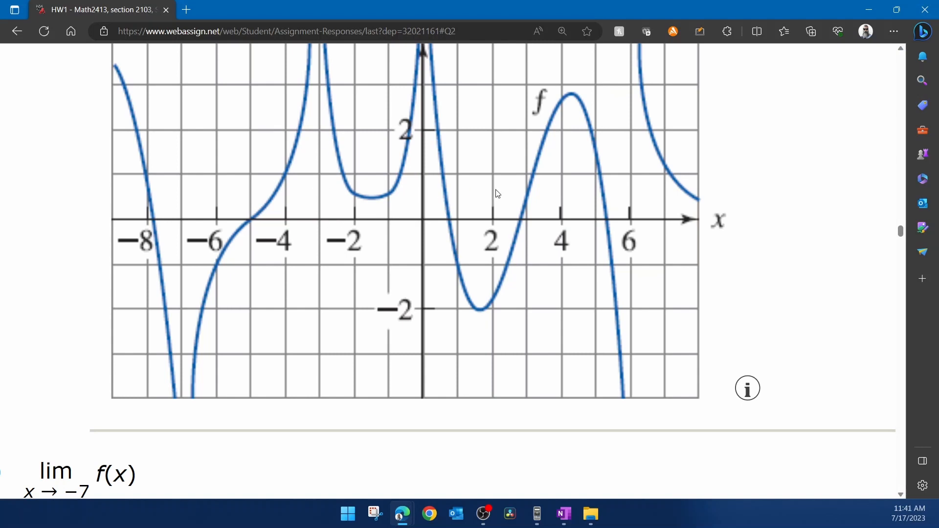
pyautogui.moveTo(197, 231)
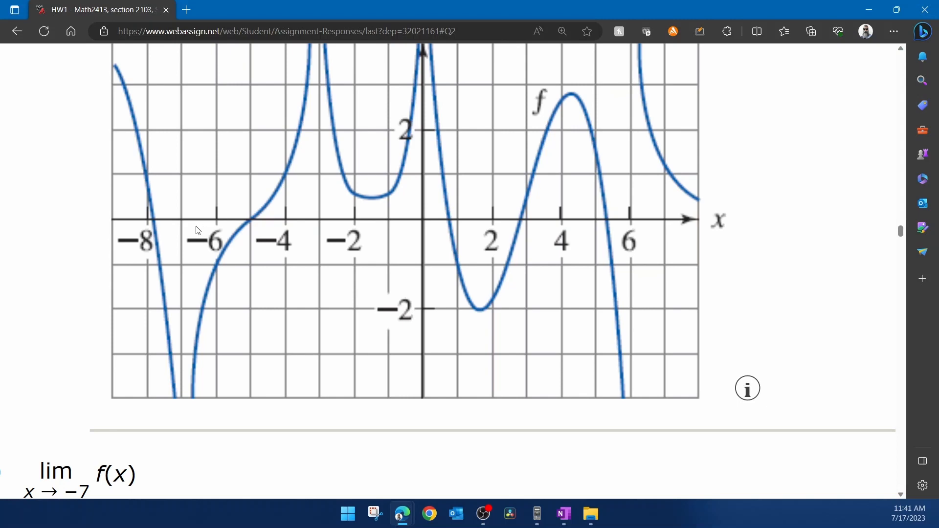
# - List the vertical asymptotes -7,-3,0,6 in part (f)'s x = box
pyautogui.scroll(-3)
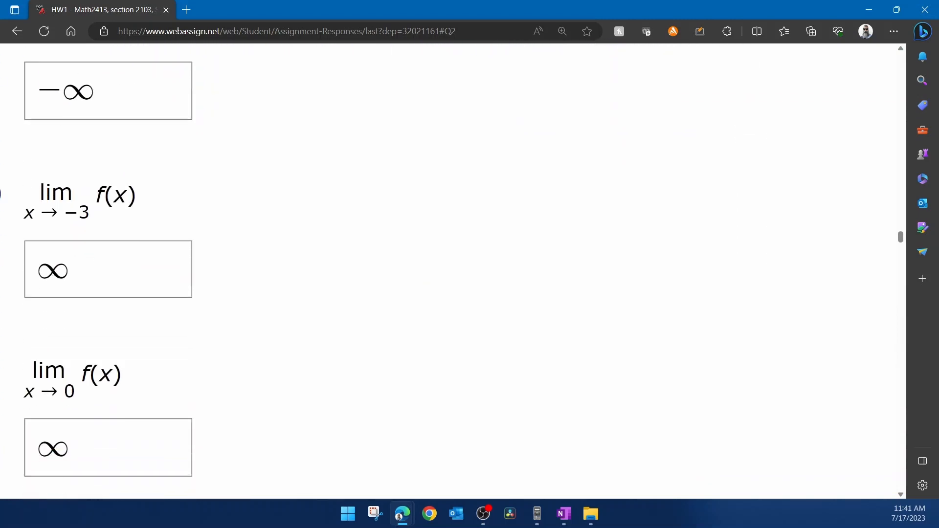
pyautogui.scroll(-3)
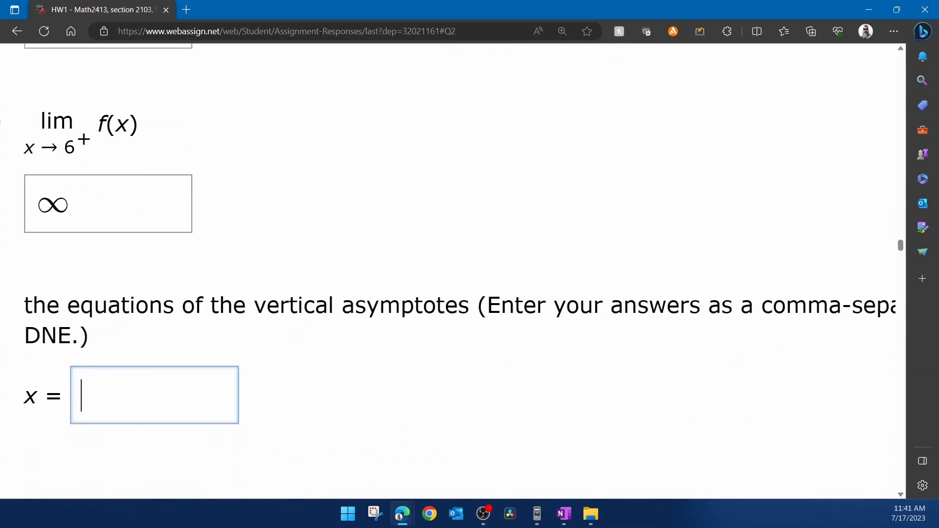
pyautogui.write('-')
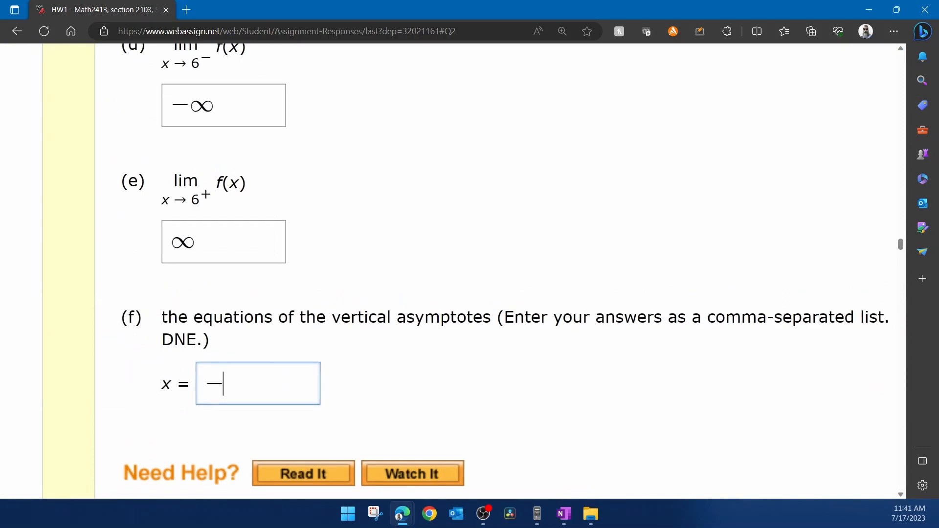
pyautogui.write('7,')
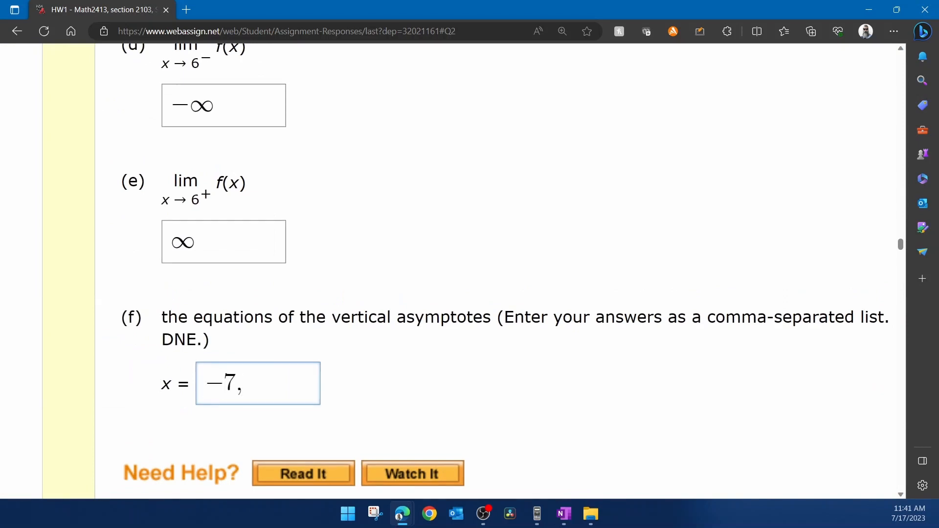
pyautogui.write('-')
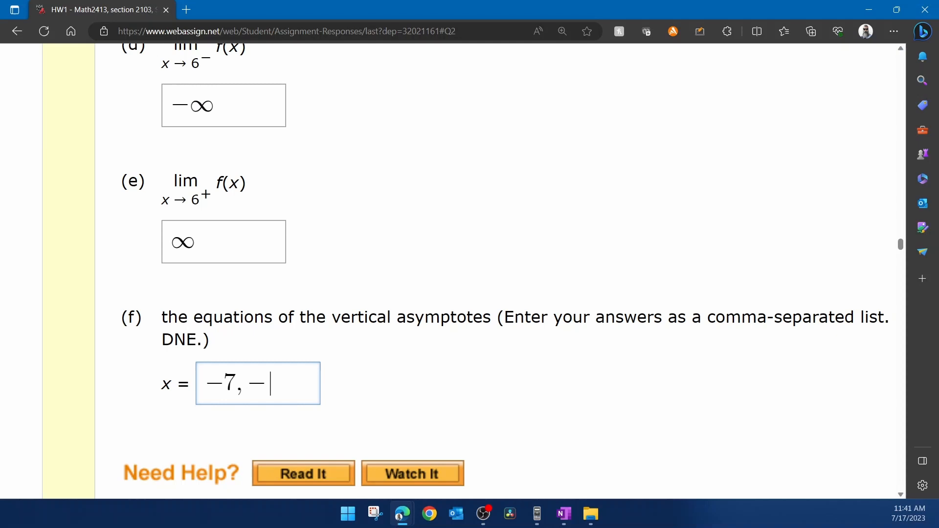
pyautogui.write('3,0')
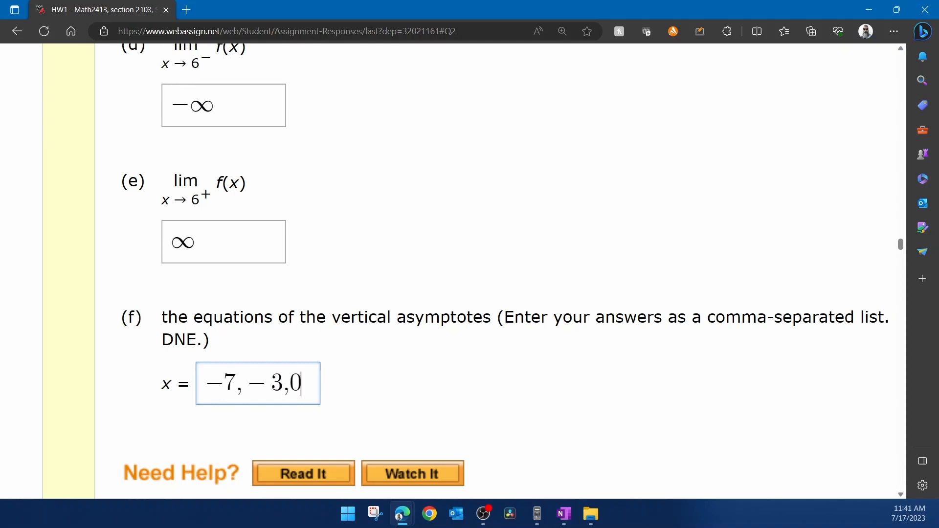
pyautogui.write('6')
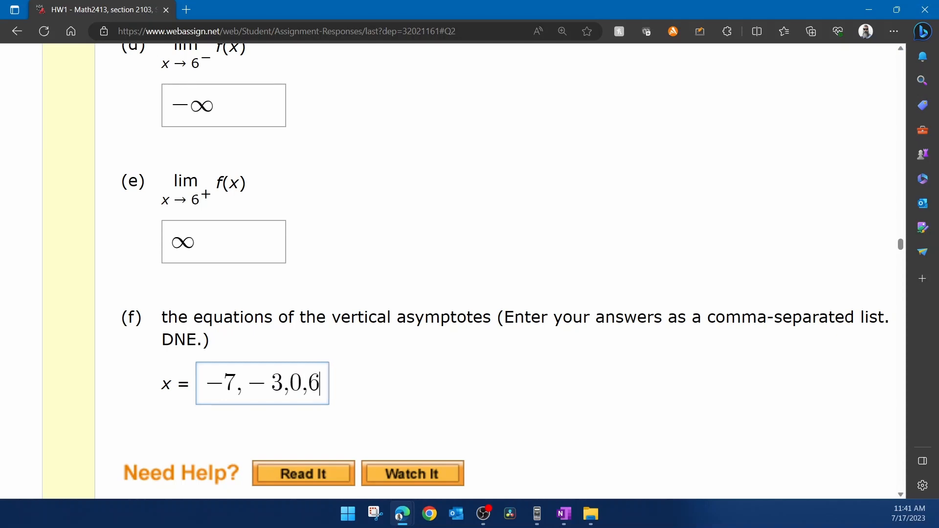
pyautogui.scroll(-3)
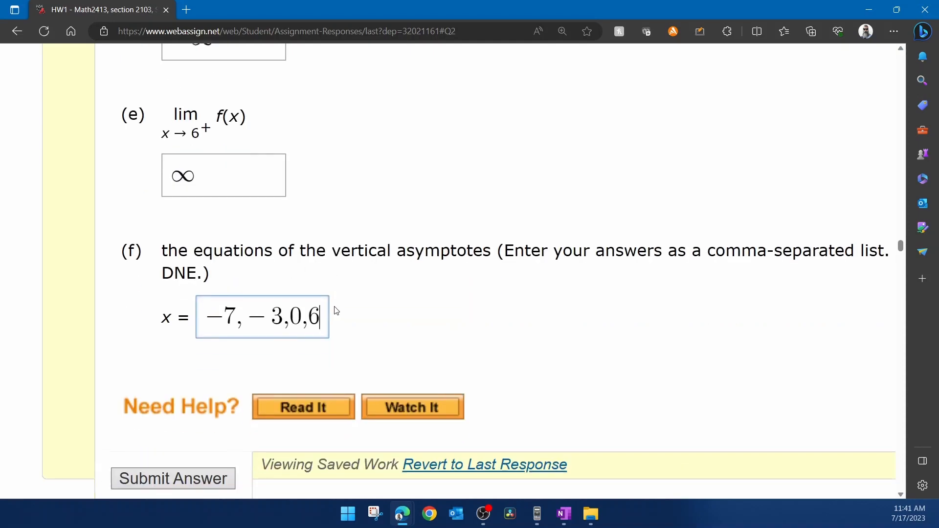
pyautogui.scroll(-3)
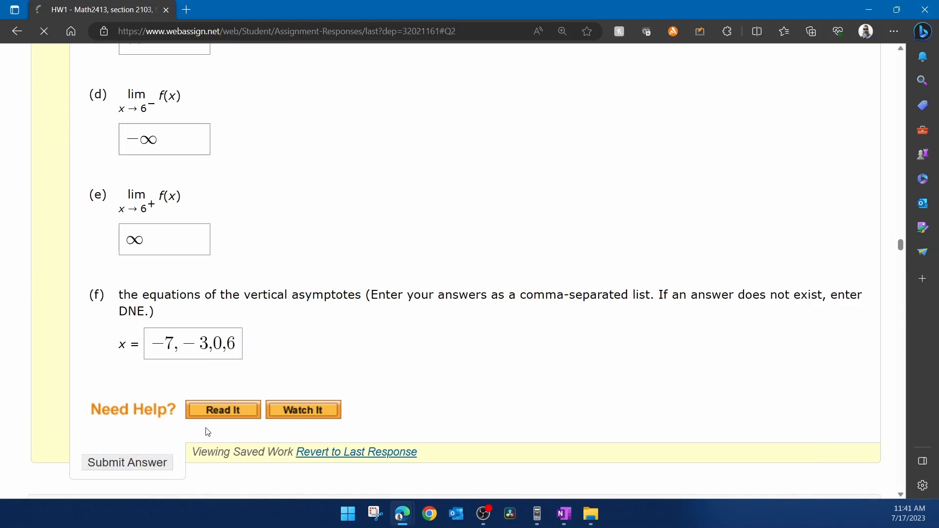
# - Submit the answer and confirm parts (a) through (f) are marked correct
pyautogui.click(126, 462)
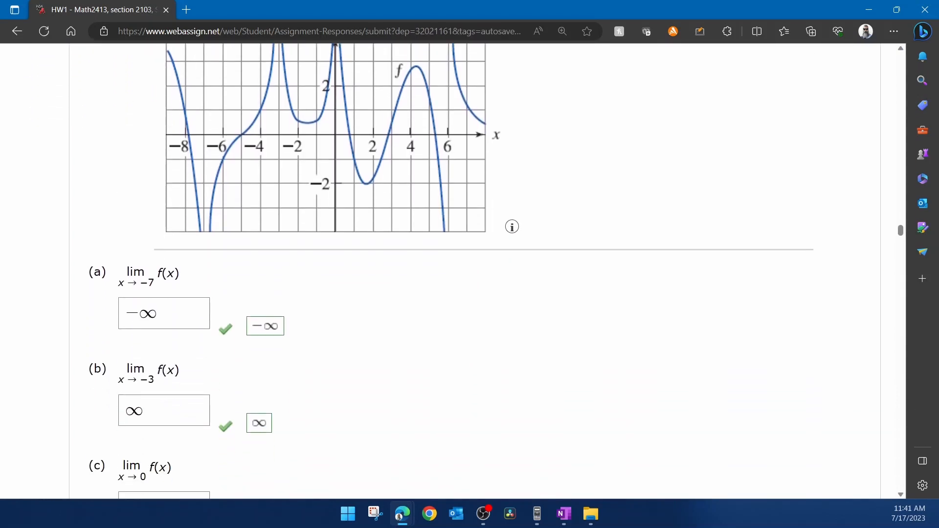
pyautogui.scroll(-3)
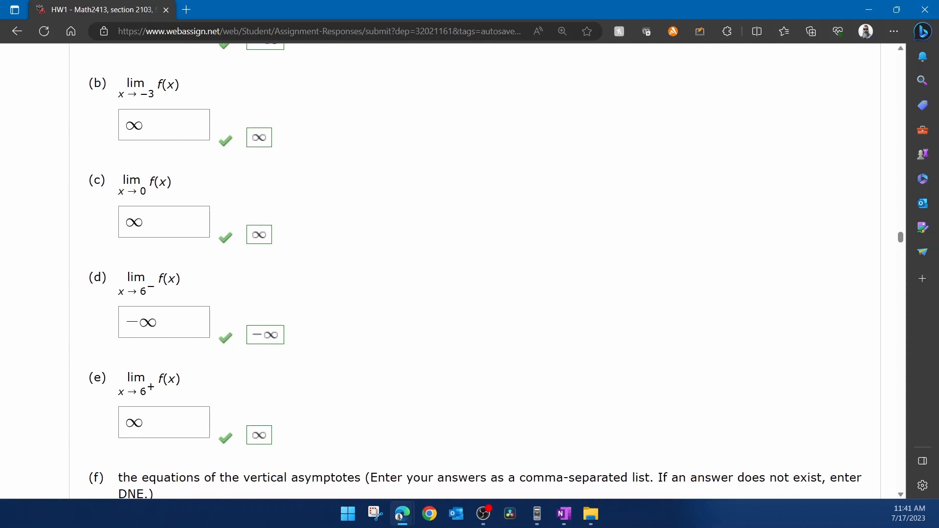
pyautogui.scroll(-3)
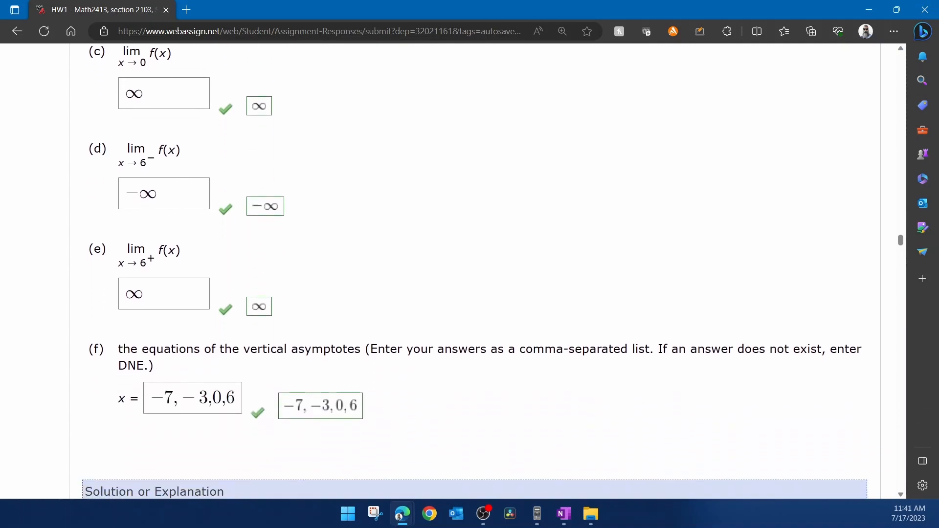